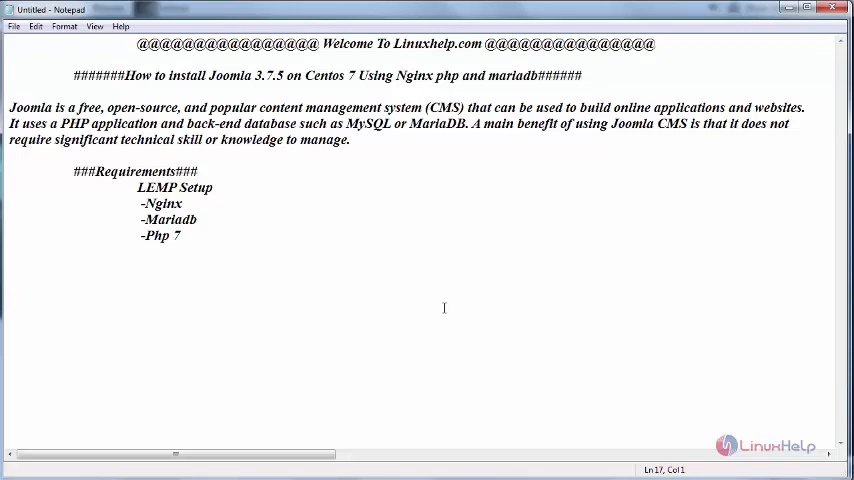
pyautogui.moveTo(497, 316)
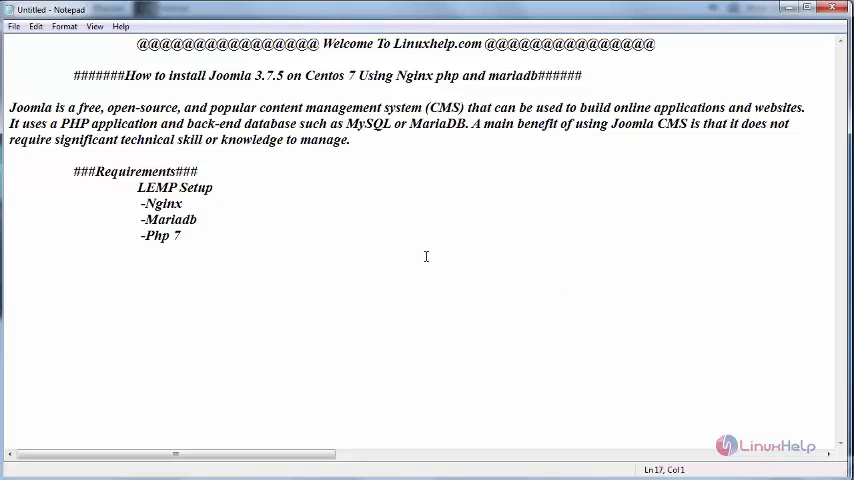
pyautogui.moveTo(336, 256)
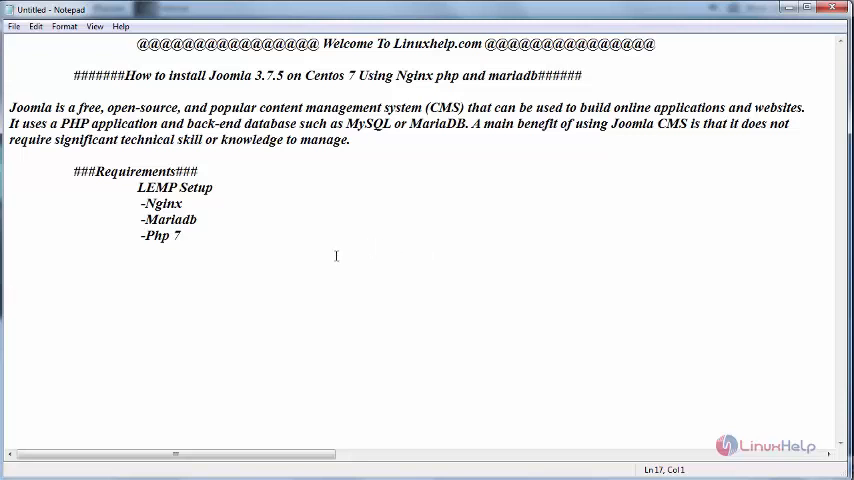
pyautogui.moveTo(260, 238)
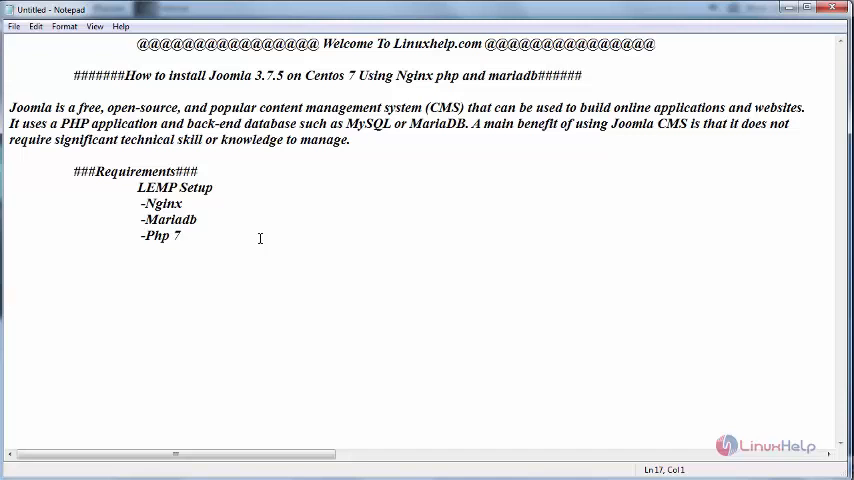
pyautogui.moveTo(254, 248)
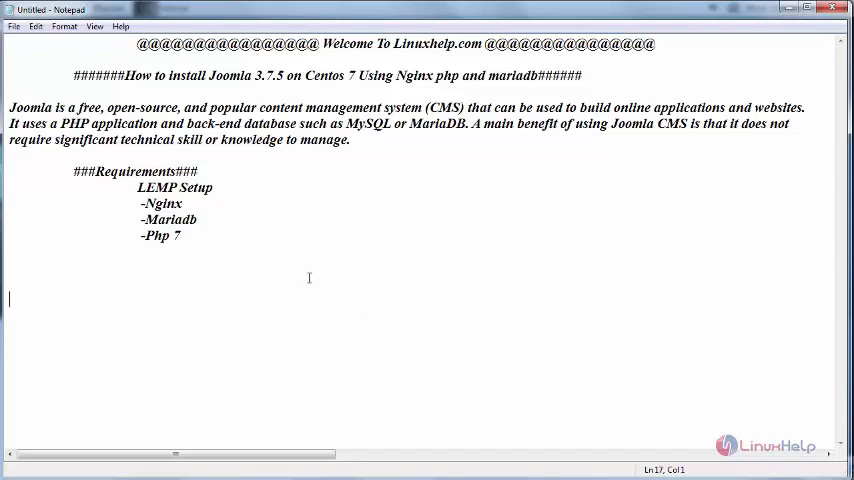
pyautogui.moveTo(291, 270)
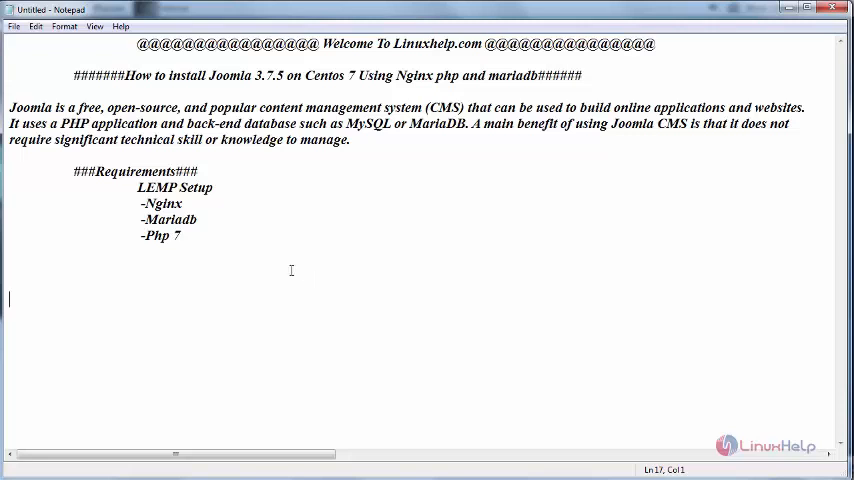
pyautogui.moveTo(504, 374)
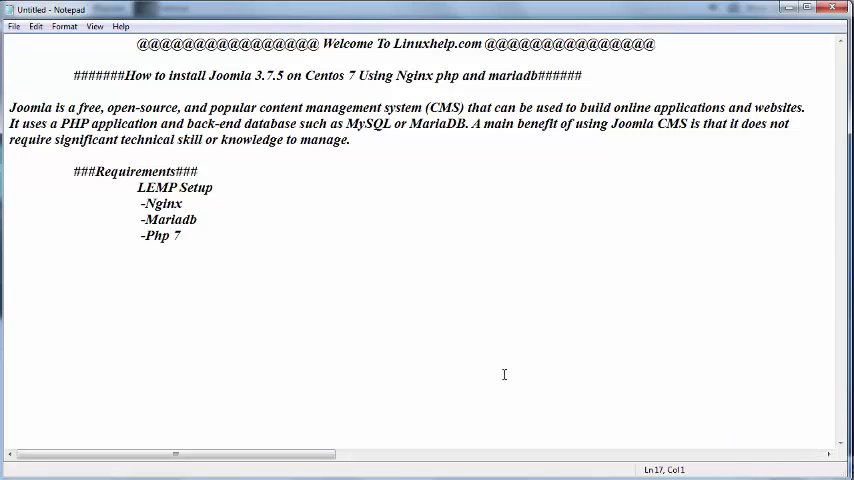
pyautogui.moveTo(718, 146)
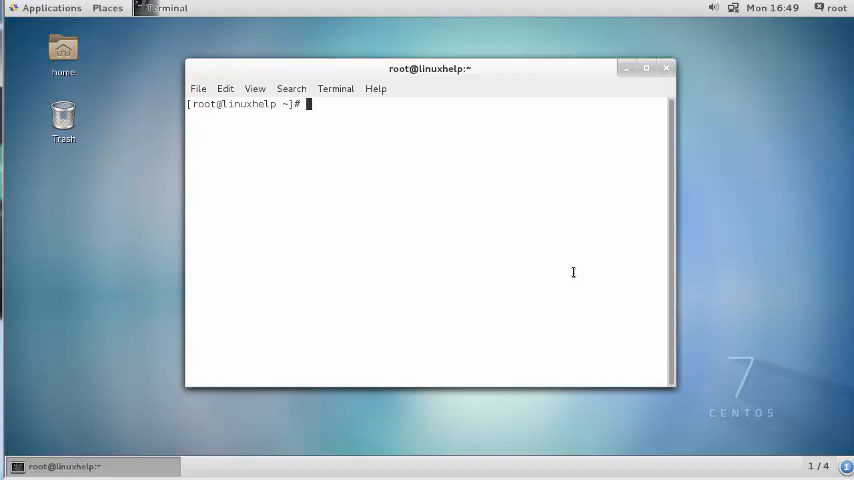
# - Download the Joomla 3.7.5 Stable Full Package zip with wget
pyautogui.write('wget https://downloads.joomla.org/cms/joomla3/3-7-5/Joomla_3-7-5-Stable-Full_Package.zip?format=zip')
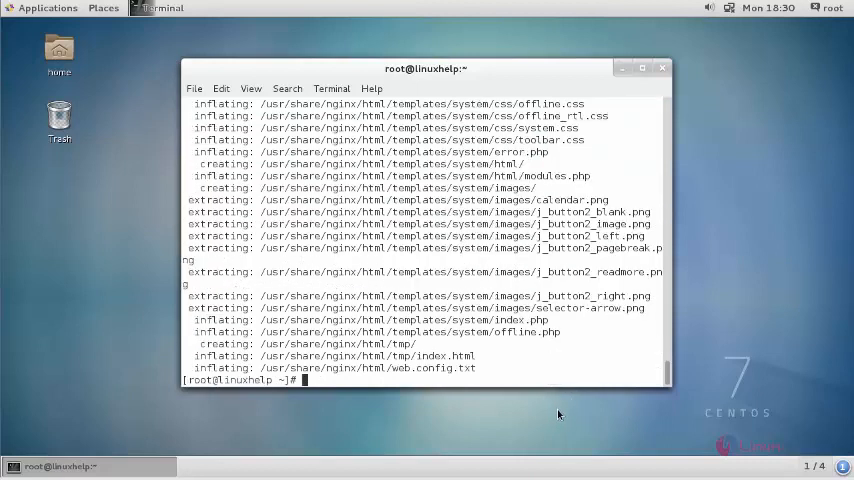
# - Open the PHP configuration file /etc/php.ini in vim
pyautogui.write('vim /etc/')
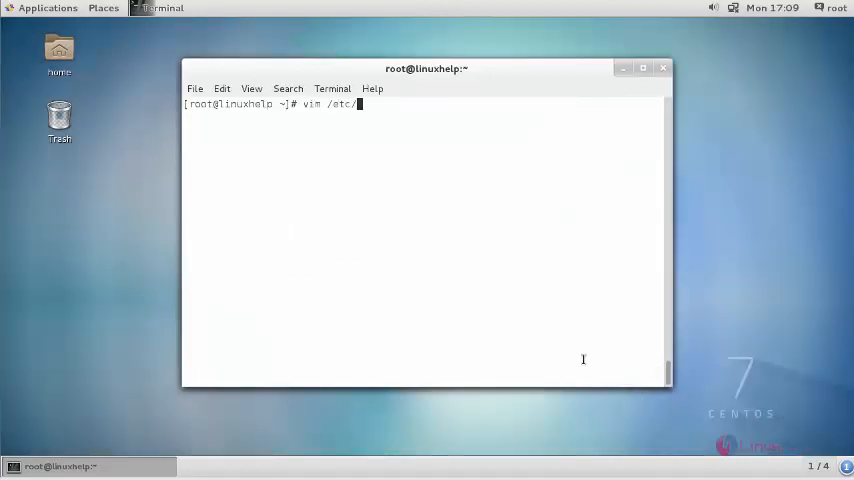
pyautogui.write('php')
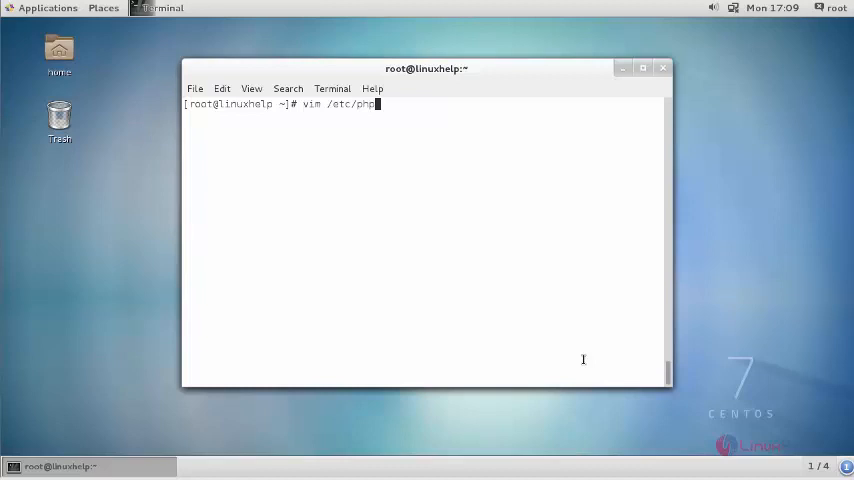
pyautogui.write('.ini')
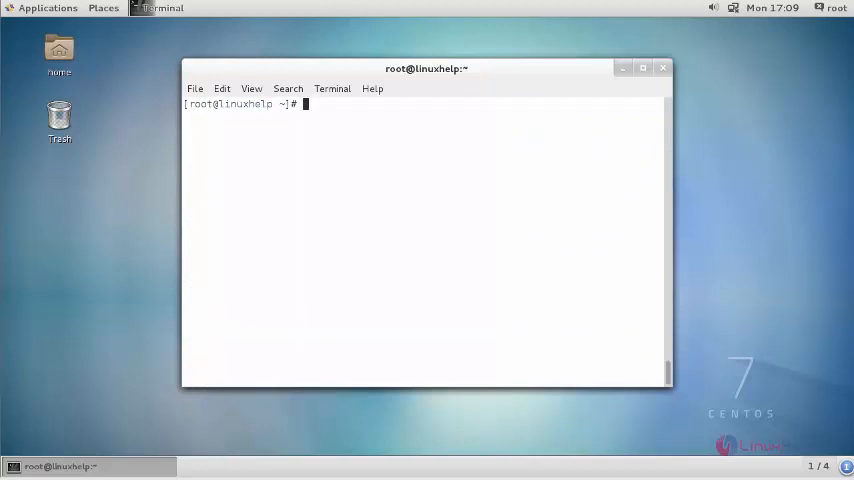
pyautogui.moveTo(538, 262)
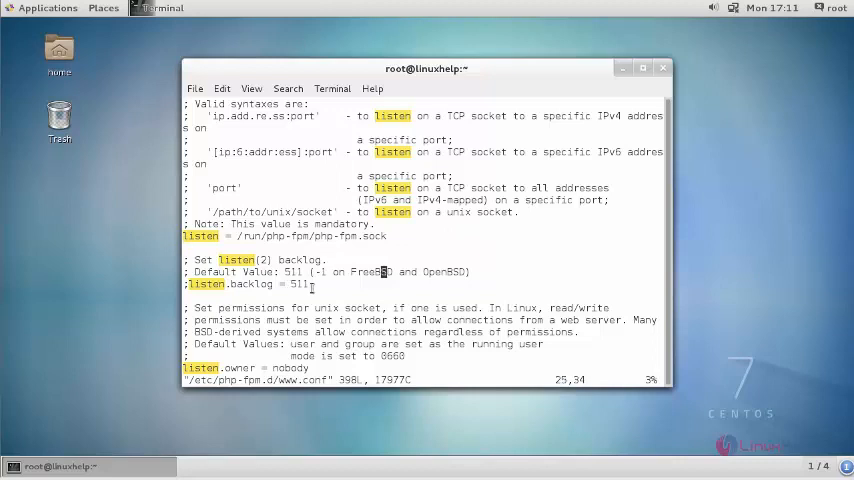
pyautogui.scroll(-3)
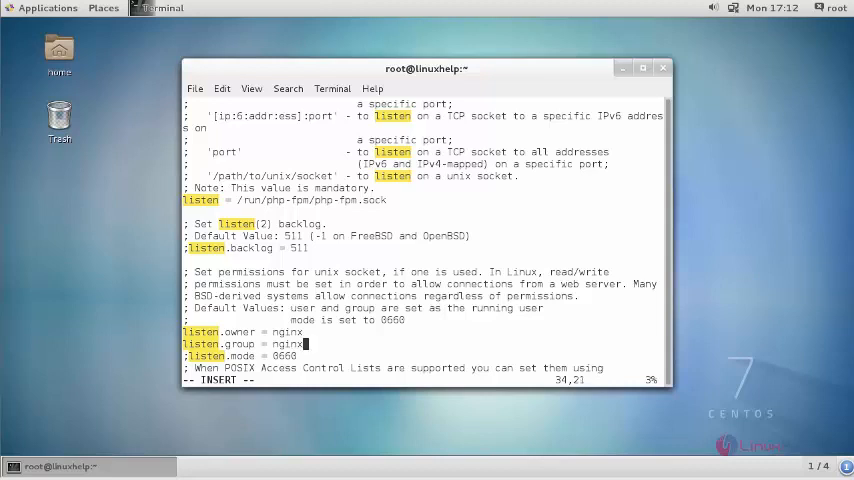
pyautogui.moveTo(643, 424)
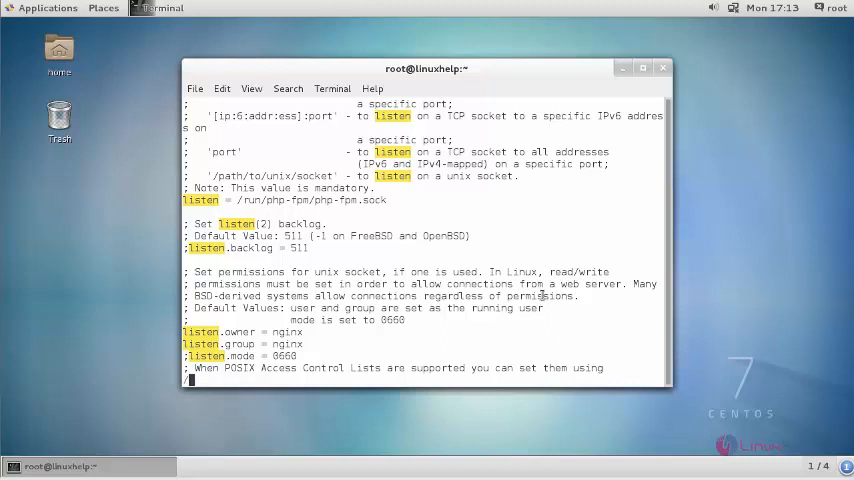
pyautogui.write('/user')
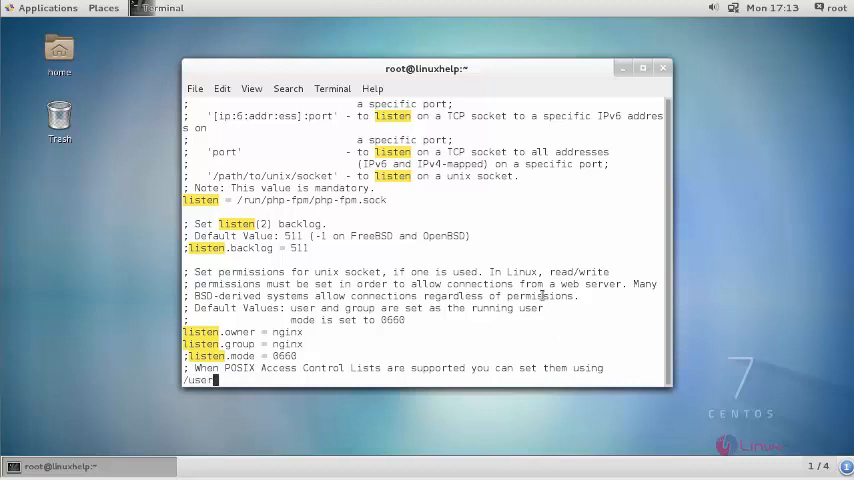
pyautogui.scroll(-3)
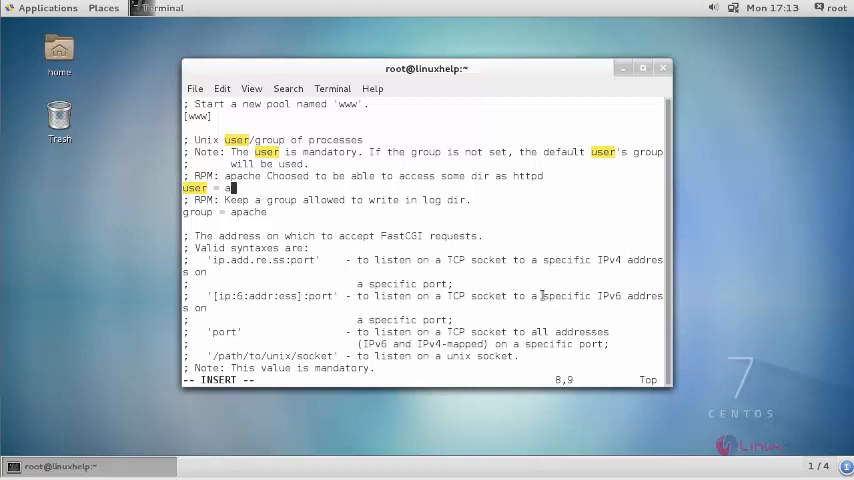
pyautogui.write('nginx')
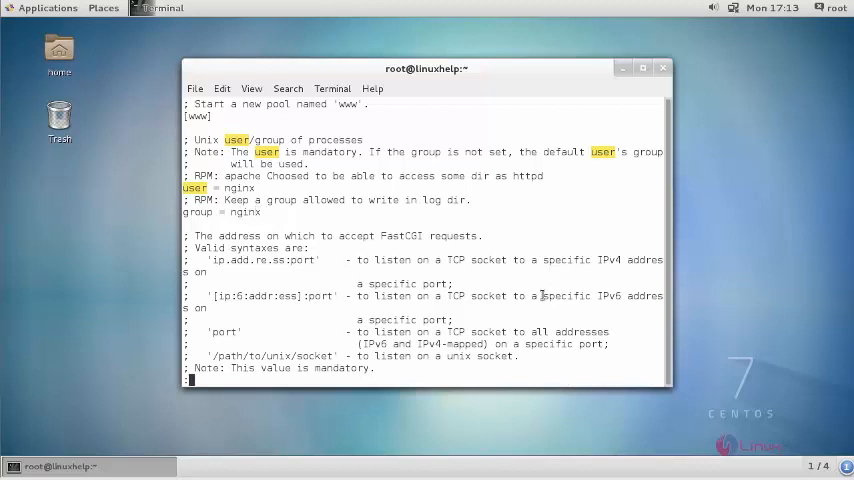
pyautogui.press('q')
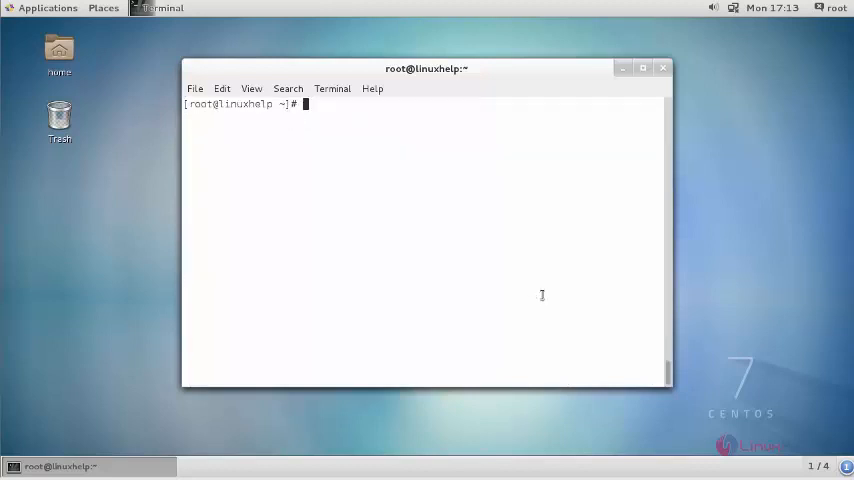
# - Run systemctl start and give /run/php-fpm/php-fpm.sock ownership to nginx:nginx
pyautogui.write('systemctl start php-fpm')
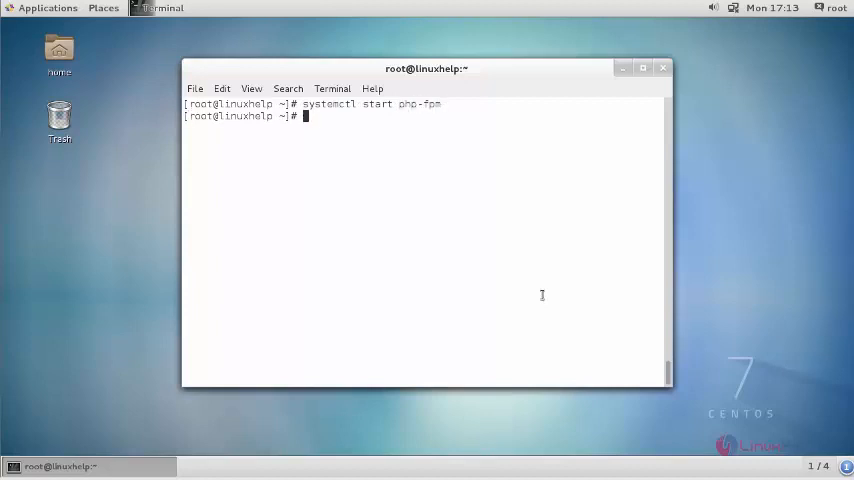
pyautogui.write('ch')
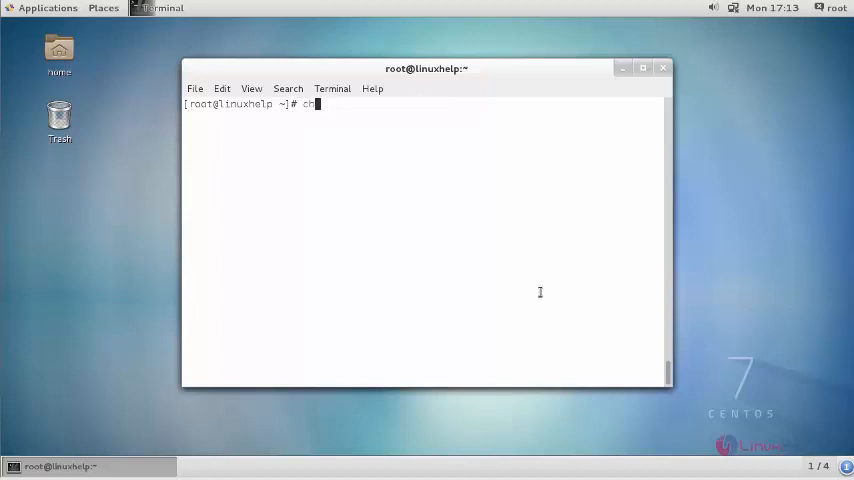
pyautogui.write('own -R')
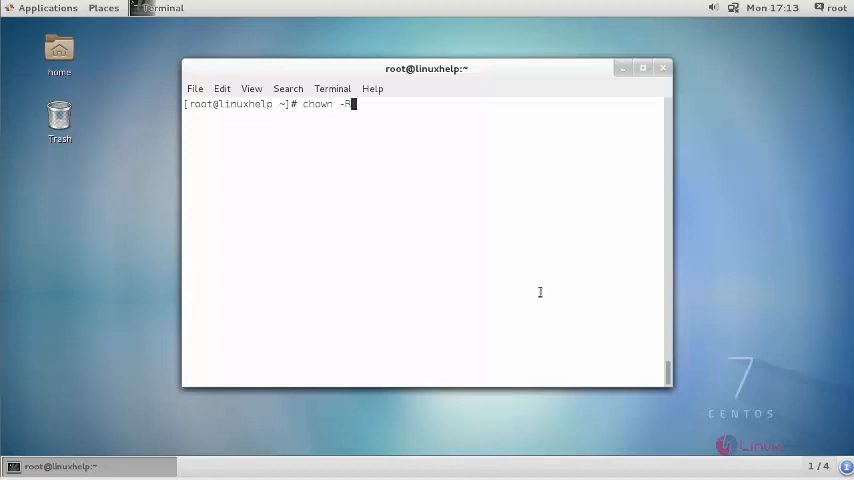
pyautogui.write('ngin')
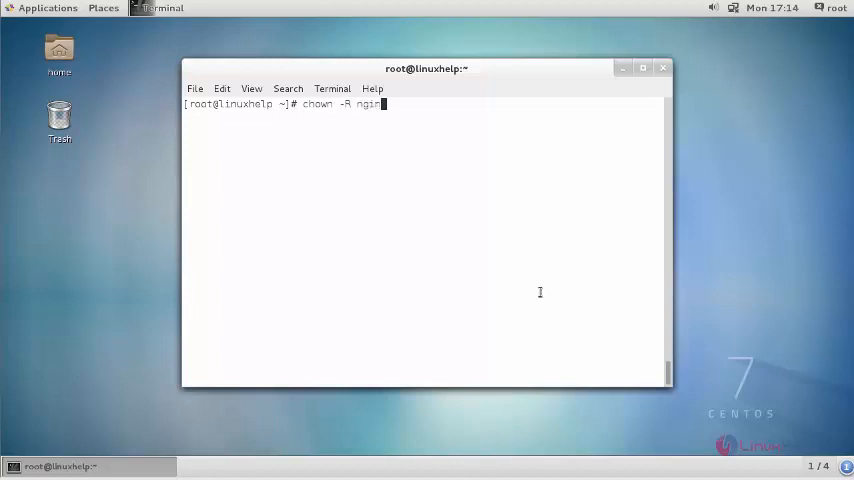
pyautogui.write('x:')
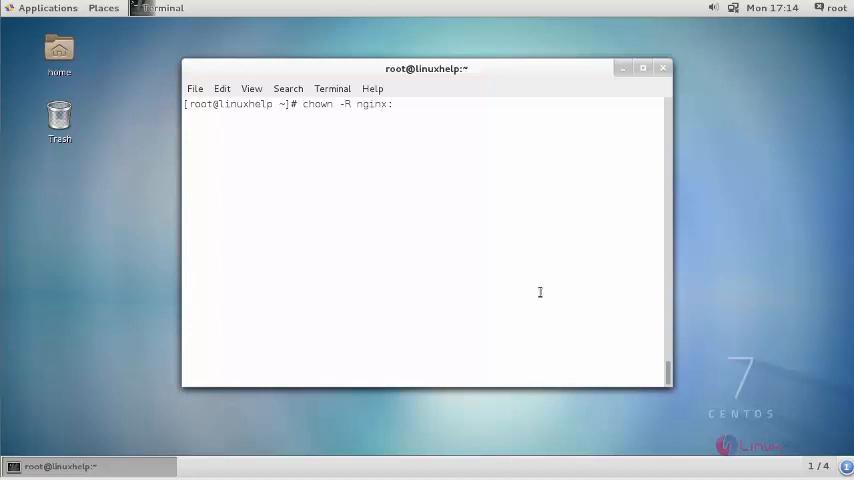
pyautogui.write(':nginx')
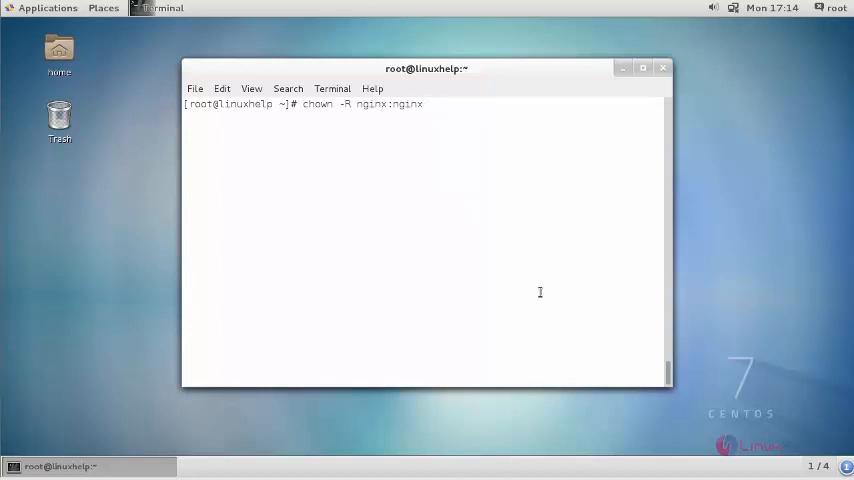
pyautogui.write('/run/')
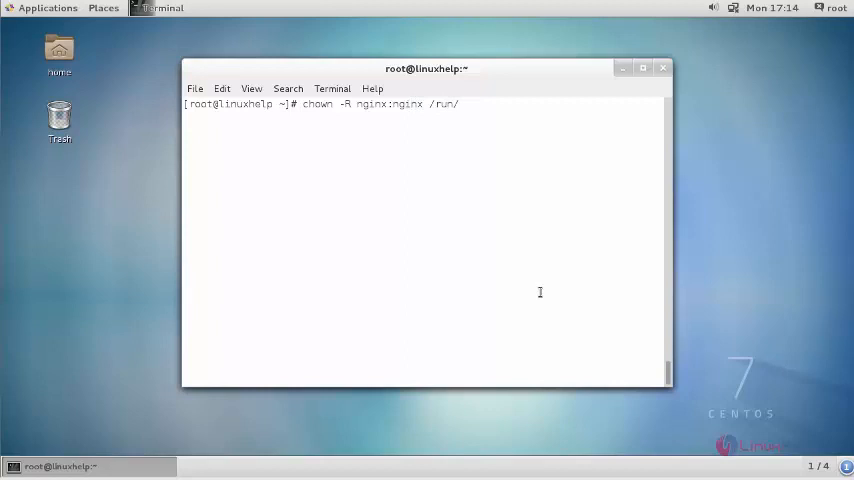
pyautogui.write('php-fpm/')
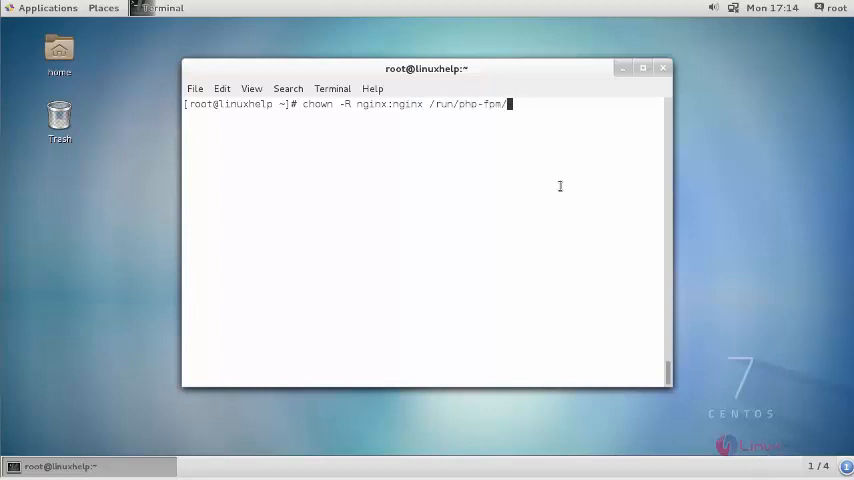
pyautogui.write('php')
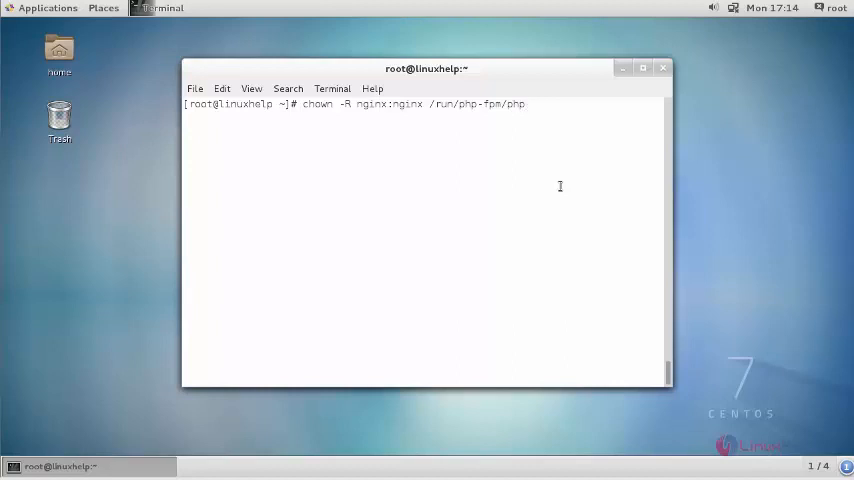
pyautogui.write('-fpm.sock')
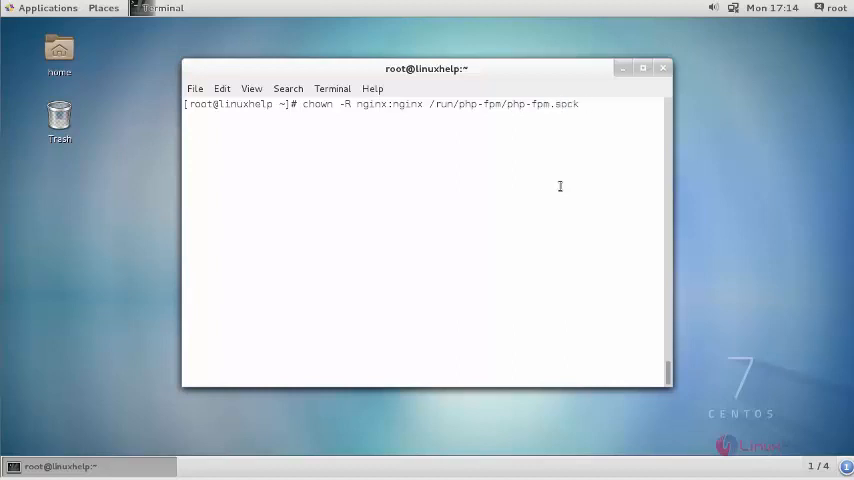
pyautogui.write('systemctl')
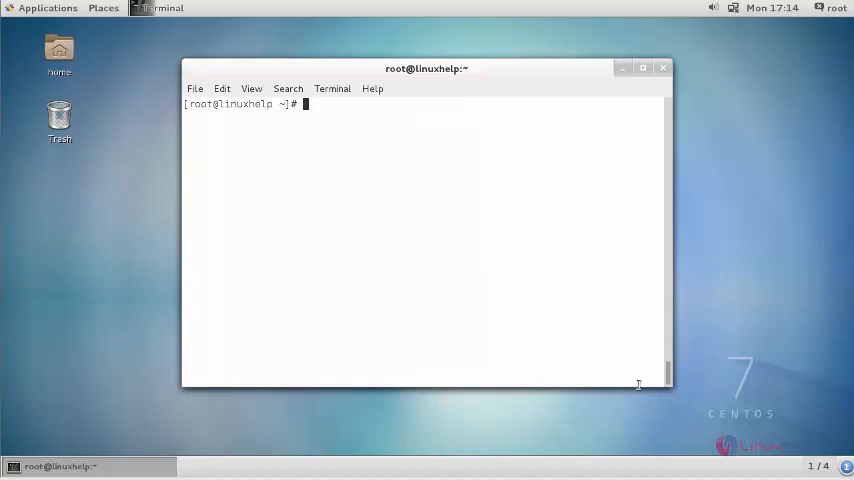
pyautogui.moveTo(471, 148)
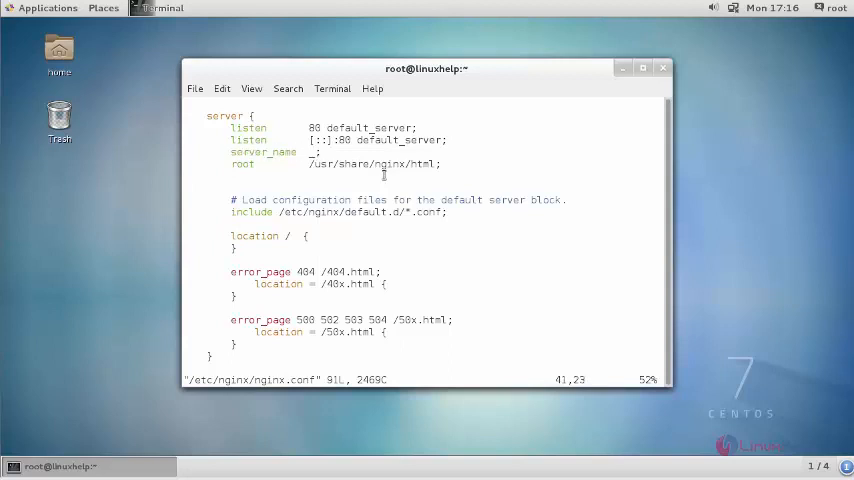
# - In nginx.conf, set server_name 192.168.7.165 and add an 'index index.php' line
pyautogui.press('i')
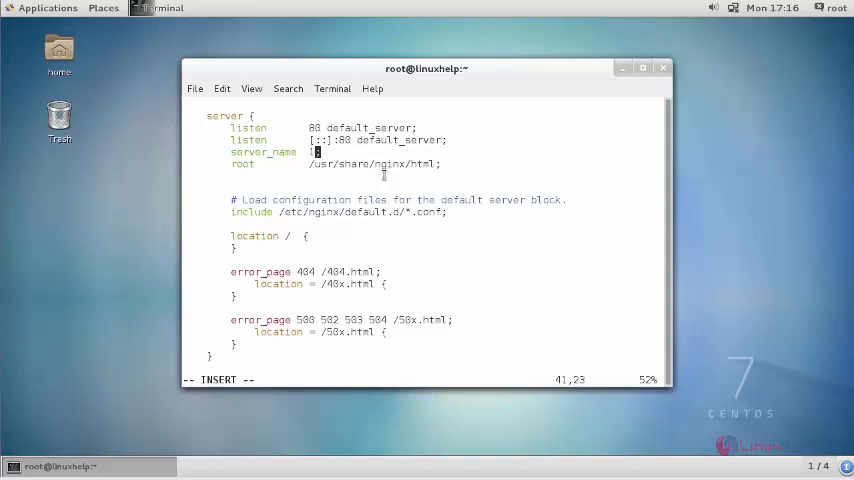
pyautogui.write('192.168.7')
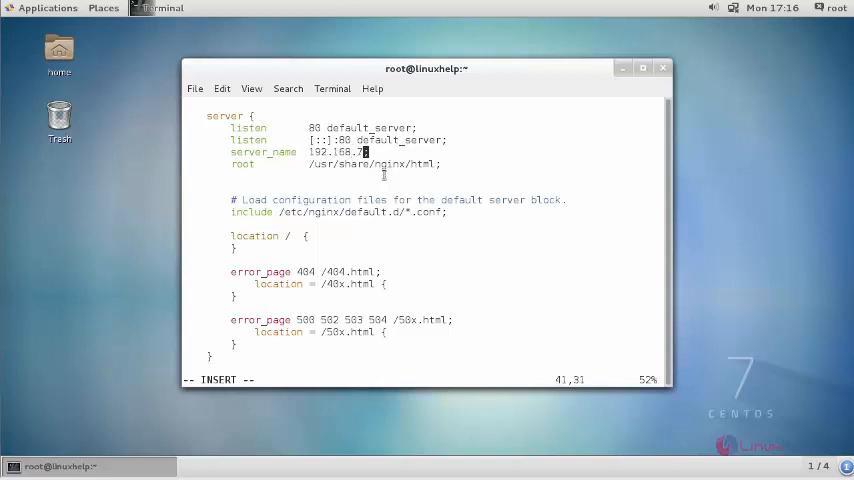
pyautogui.write('.165;')
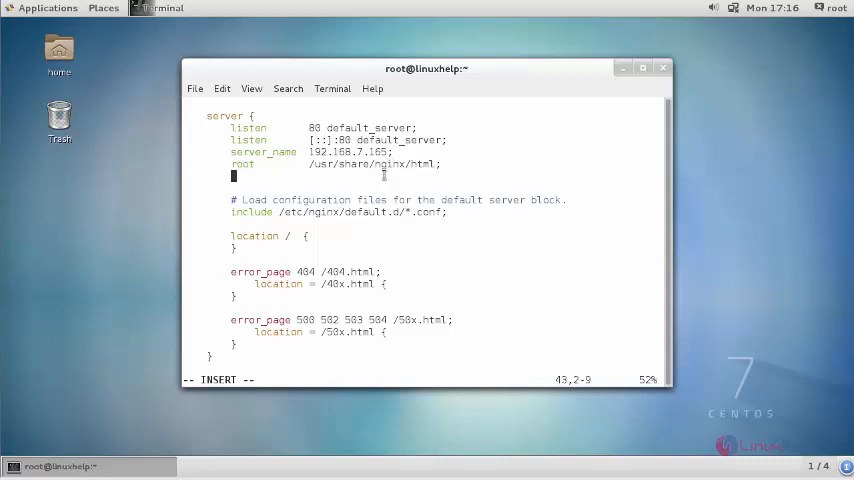
pyautogui.write('index')
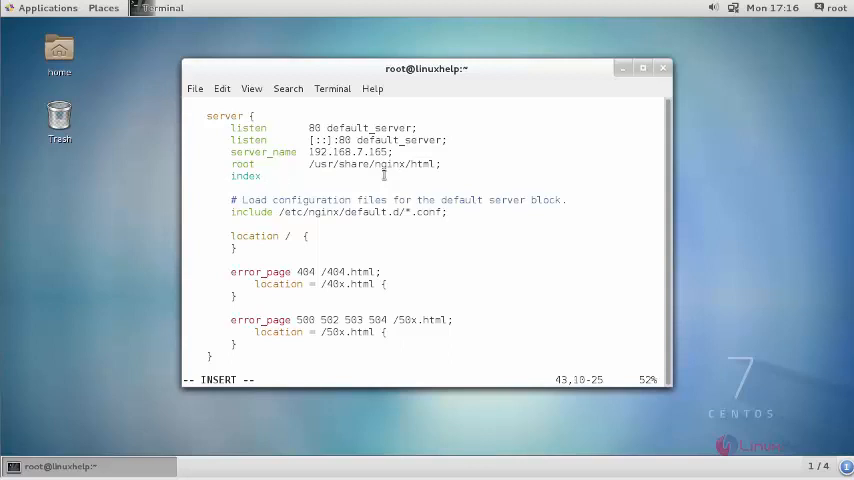
pyautogui.write('index.')
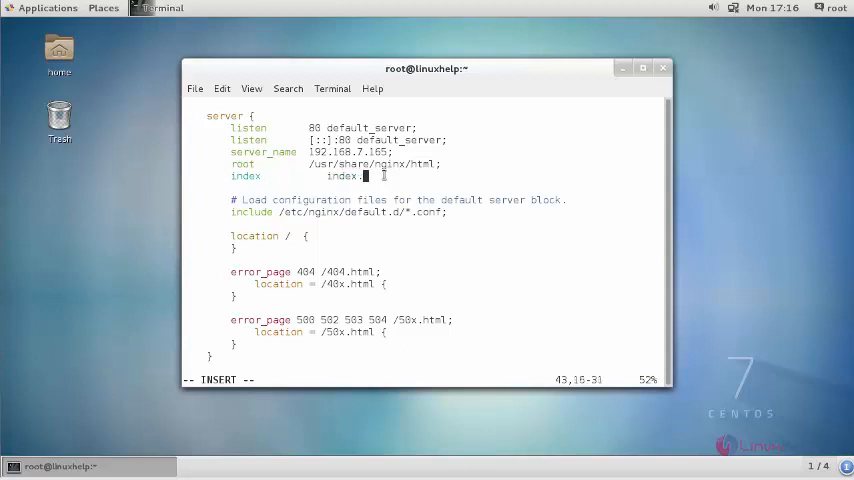
pyautogui.write('php')
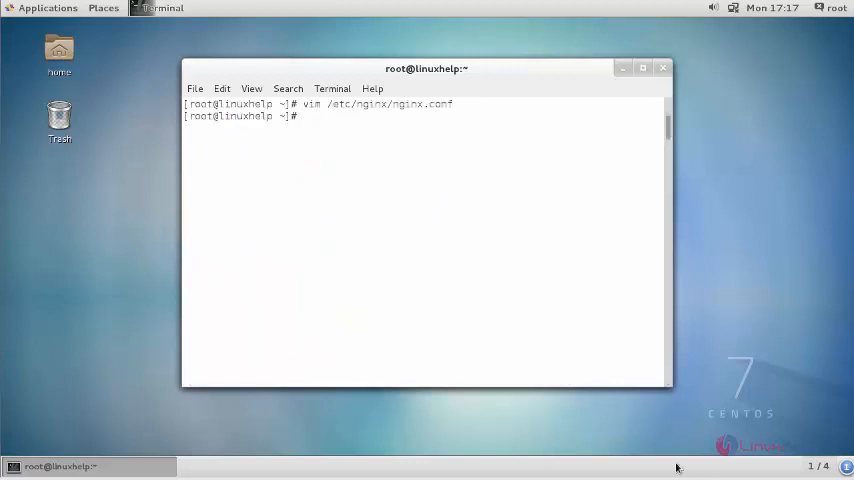
# - Restart Nginx and list the contents of /usr/share/nginx/html
pyautogui.write('systemctl')
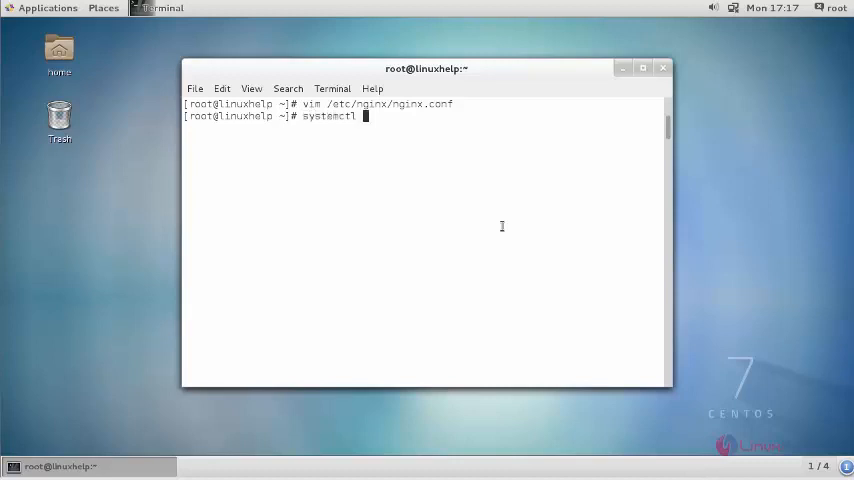
pyautogui.write('restart')
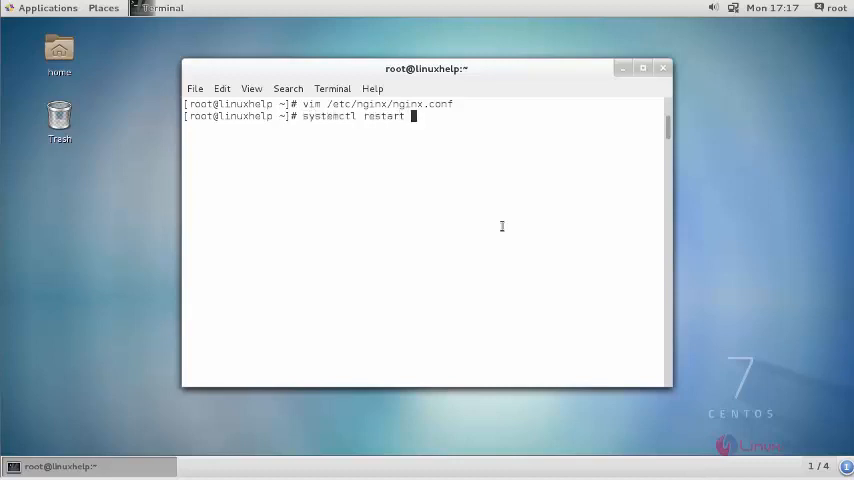
pyautogui.write('nginx')
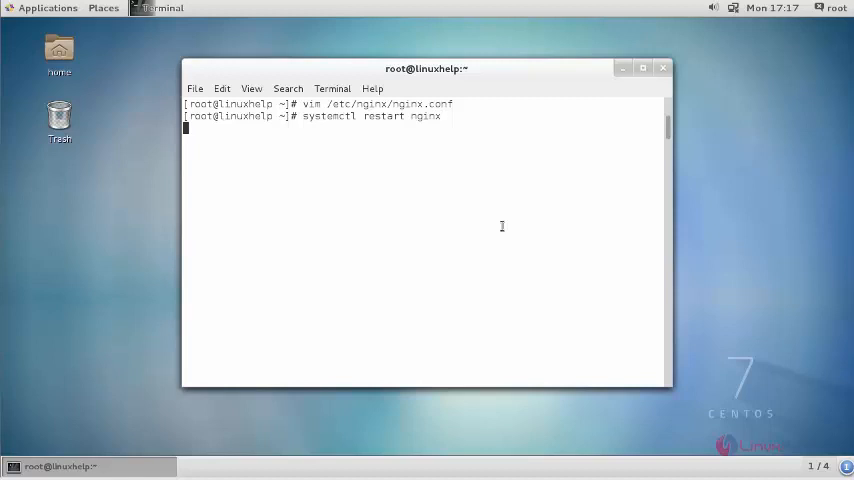
pyautogui.write('cd /us')
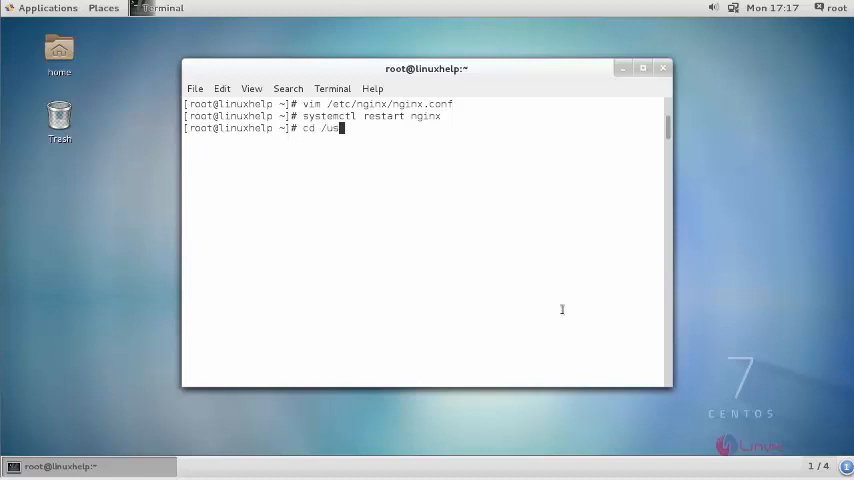
pyautogui.write('r/share/')
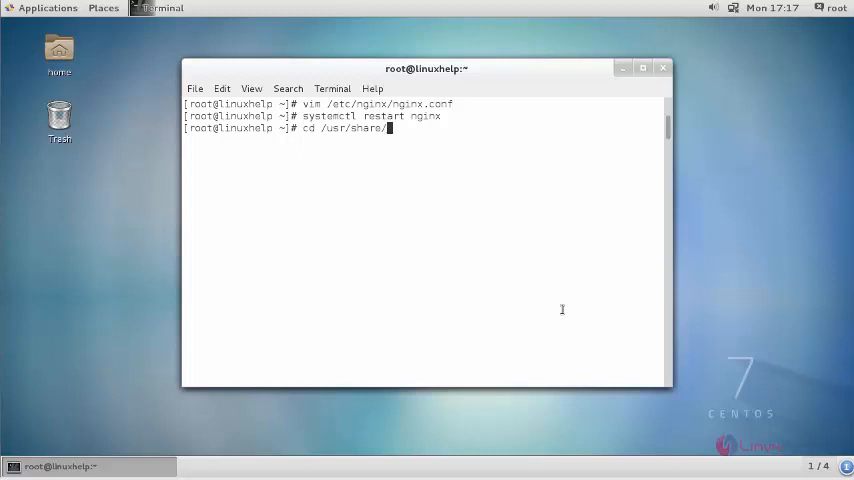
pyautogui.write('nginx/html/')
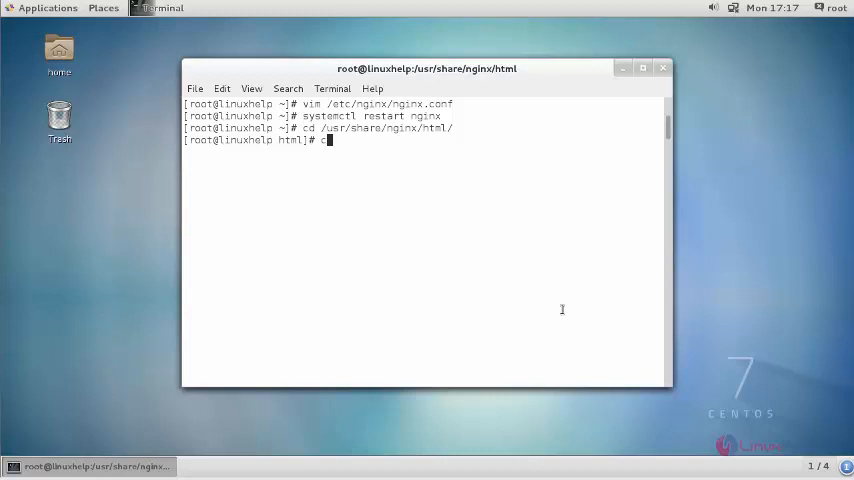
pyautogui.write('ll')
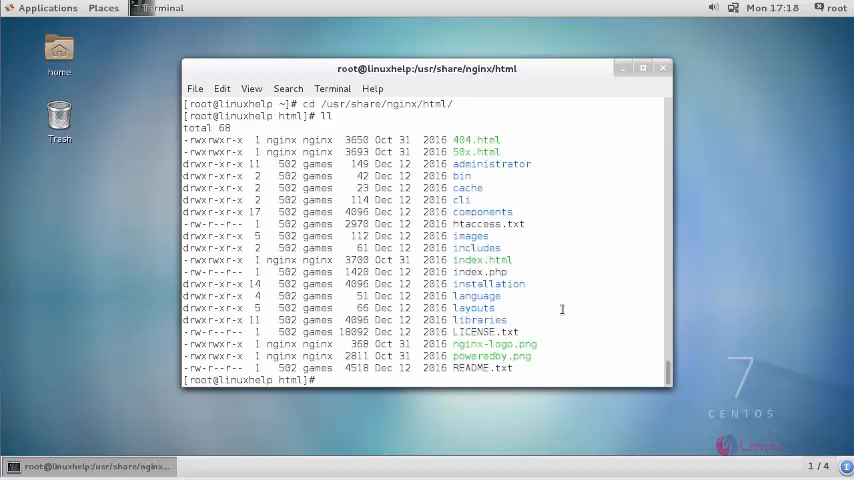
# - Recursively set ownership of /usr/share/nginx/html/ to nginx:nginx
pyautogui.write('clear')
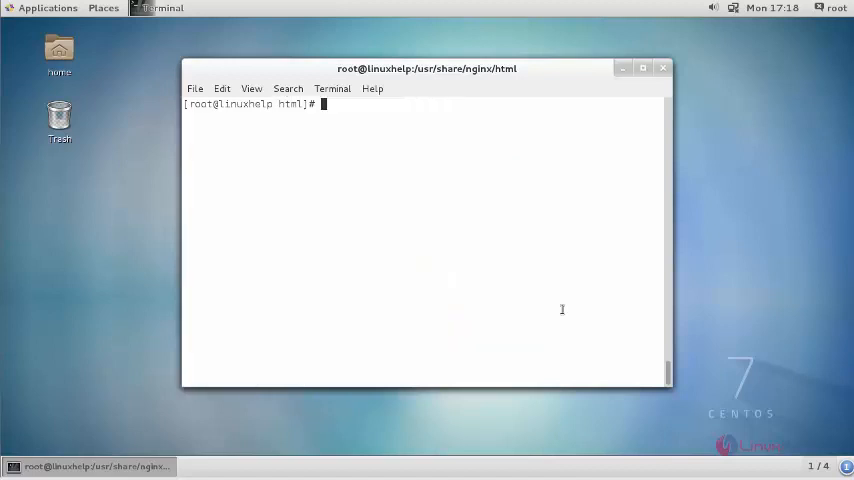
pyautogui.write('chown')
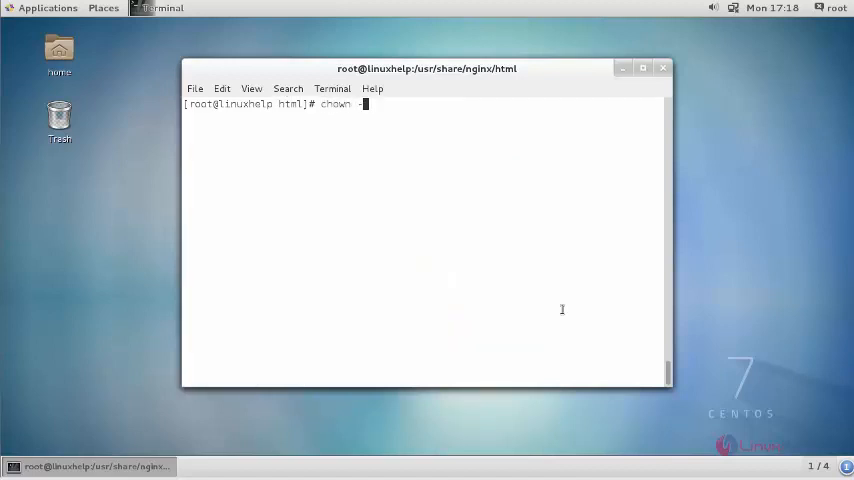
pyautogui.write('-R ngin')
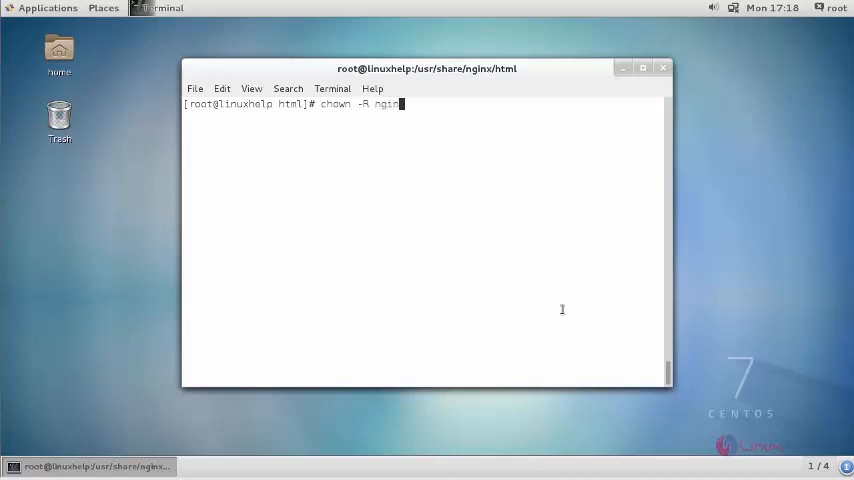
pyautogui.write(':nginx')
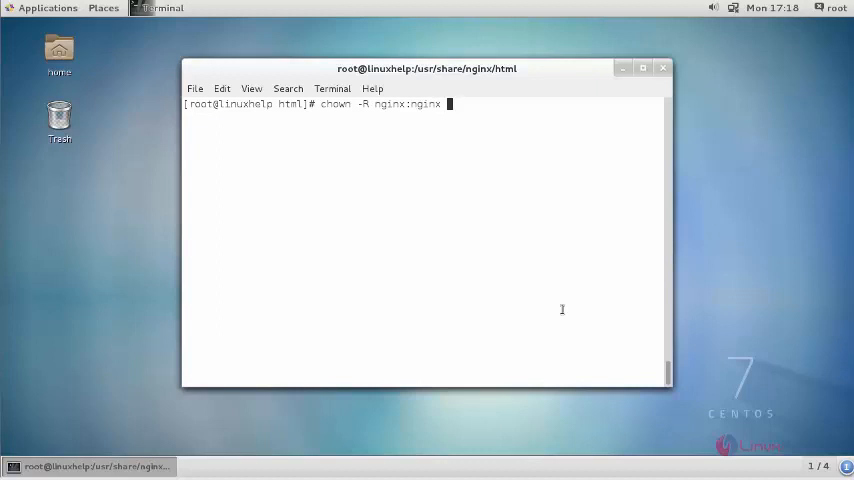
pyautogui.write('/usr/')
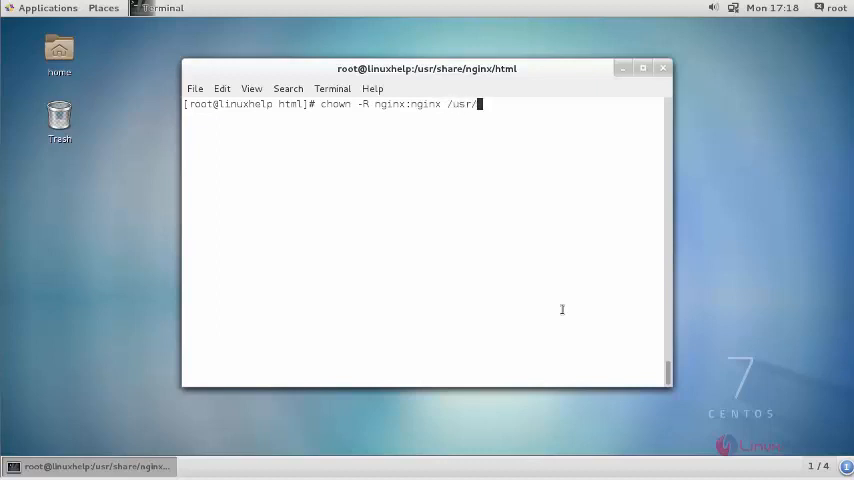
pyautogui.write('ww')
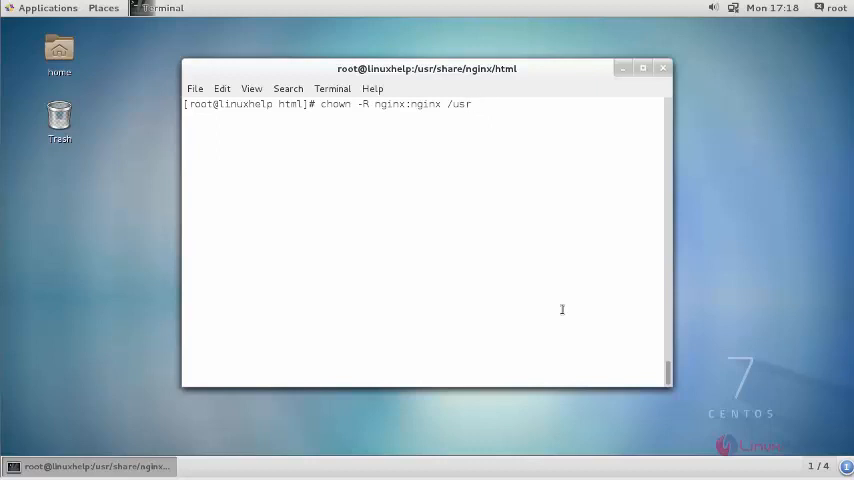
pyautogui.write('/share/')
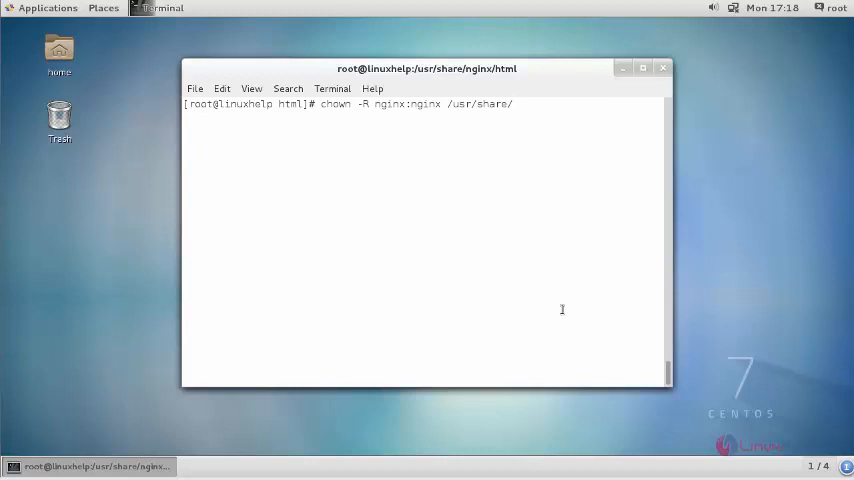
pyautogui.write('nginx/html/')
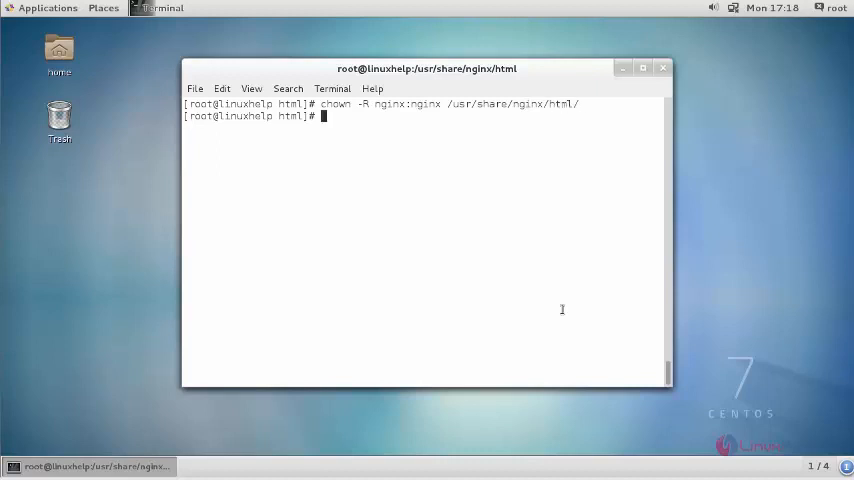
pyautogui.write('chown -R nginx:nginx /usr/share/nginx/html/')
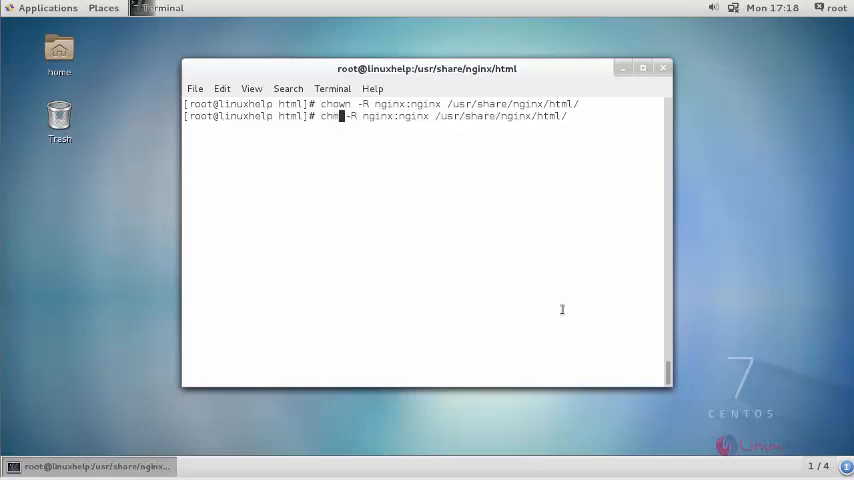
pyautogui.write('mod')
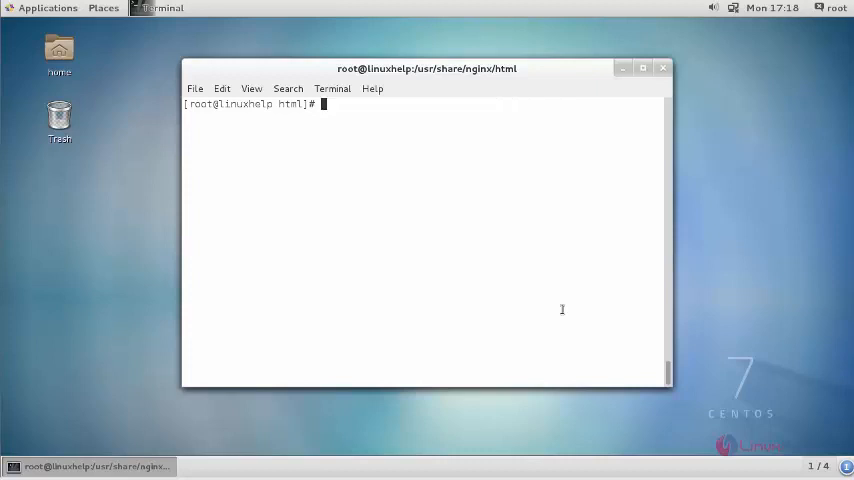
pyautogui.write('vim /etc/php-fpm.d/www.conf')
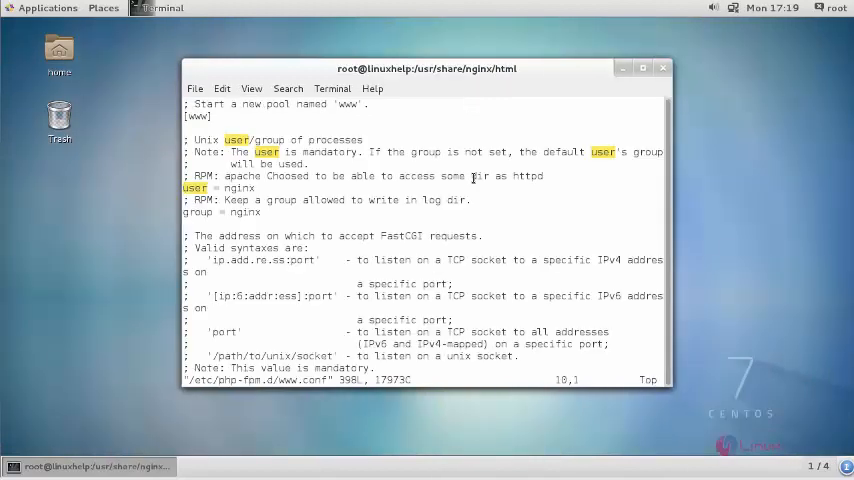
pyautogui.scroll(-3)
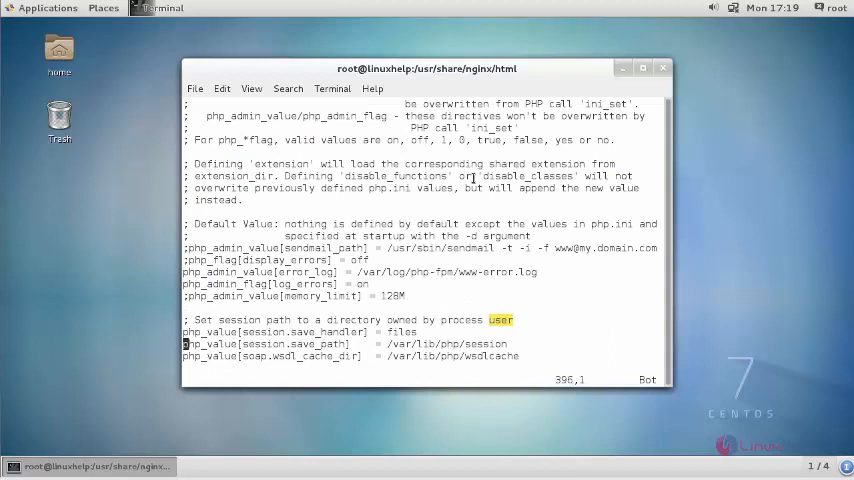
pyautogui.press('i')
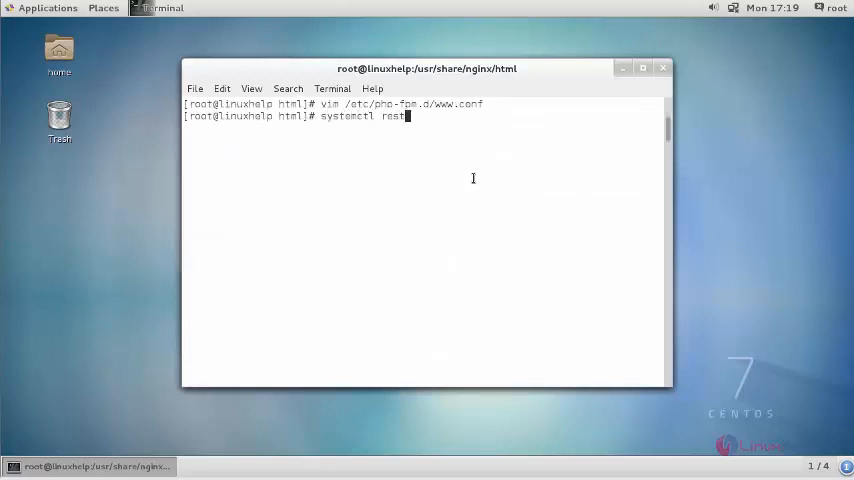
# - Restart PHP-FPM and clear the terminal
pyautogui.write('art php-')
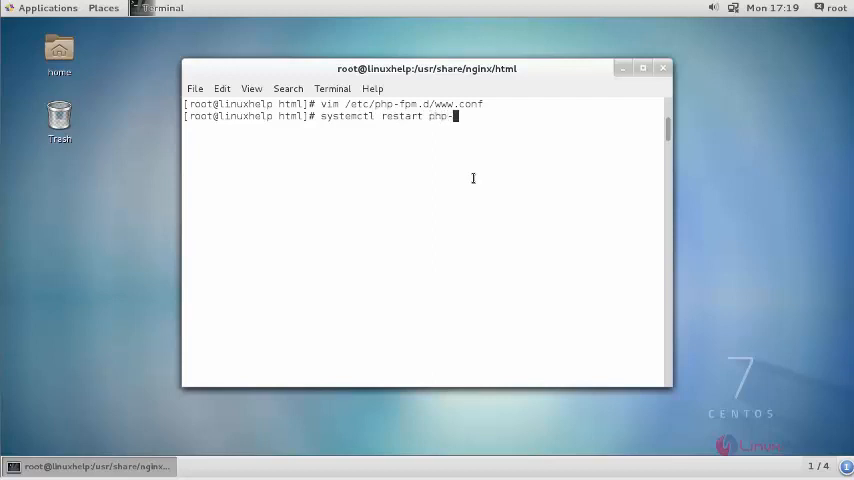
pyautogui.write('fpm')
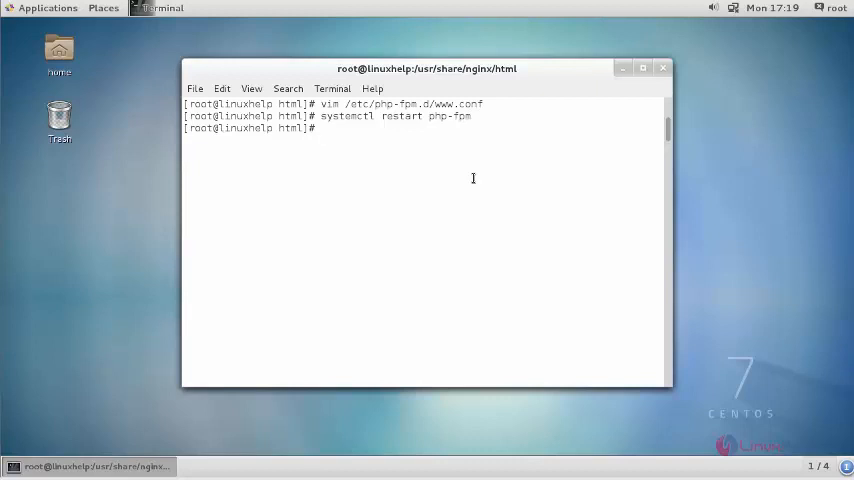
pyautogui.write('clear')
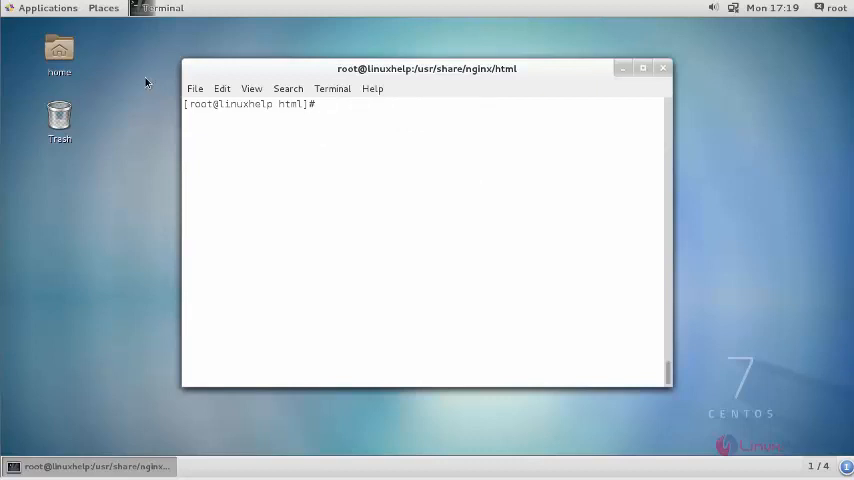
pyautogui.click(47, 8)
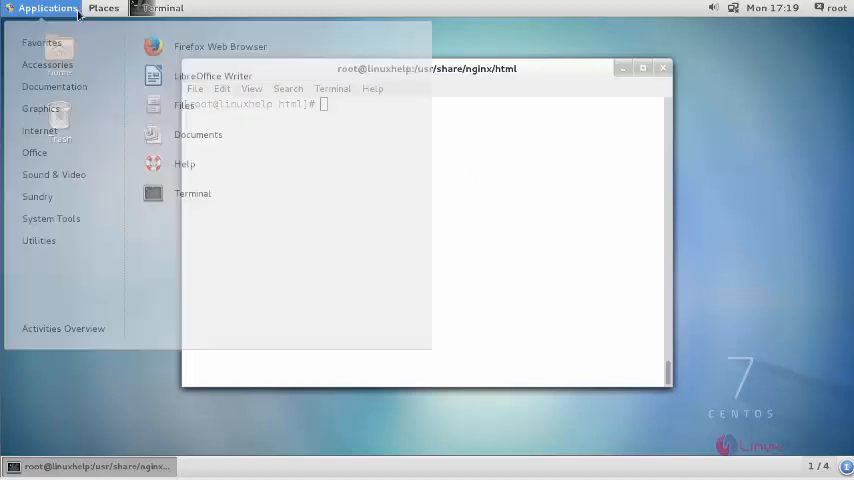
pyautogui.click(47, 8)
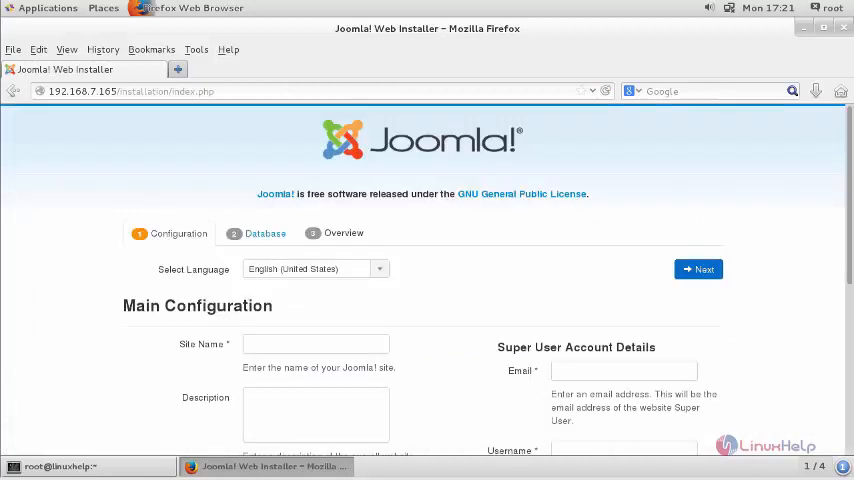
pyautogui.write('www.linuxhelp.com')
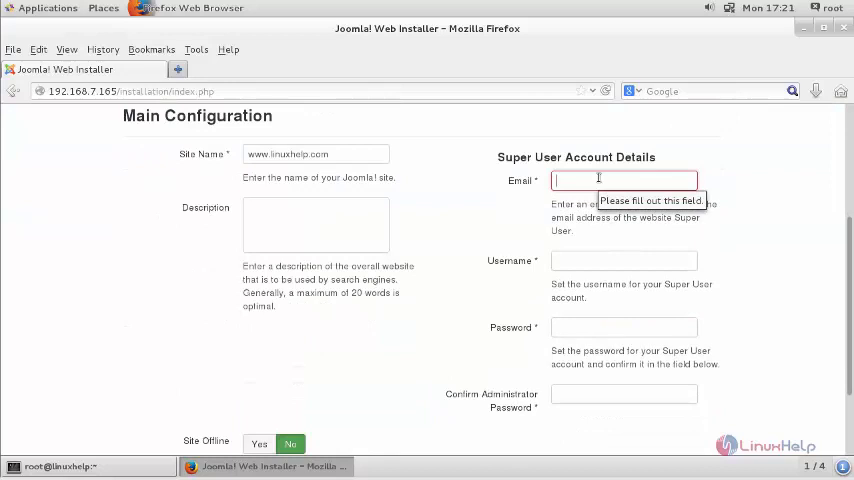
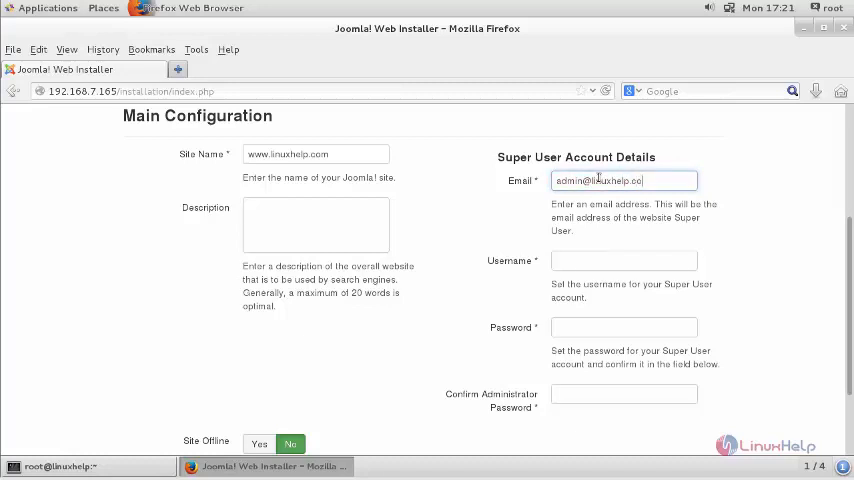
# - Enter super user username Admin and the password
pyautogui.click(624, 260)
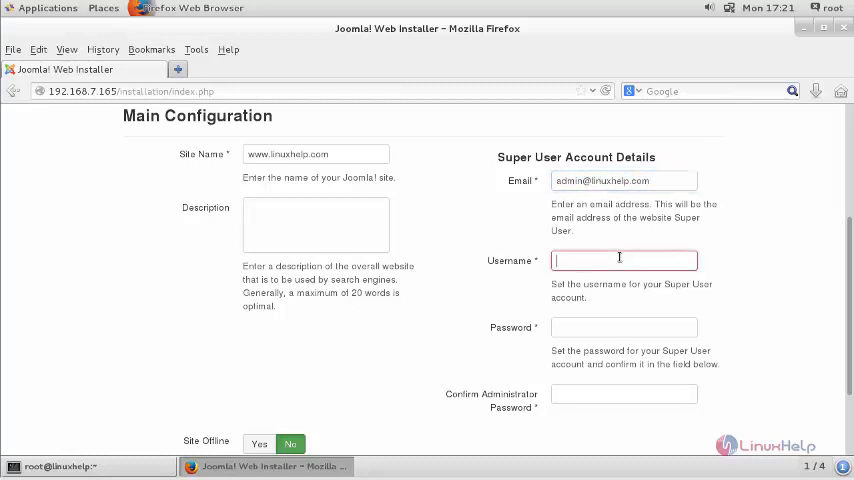
pyautogui.write('Admin')
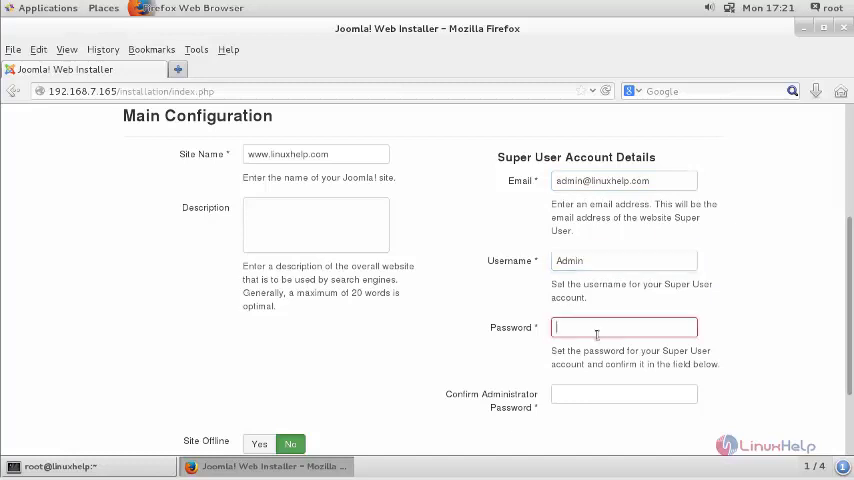
pyautogui.write('•••••')
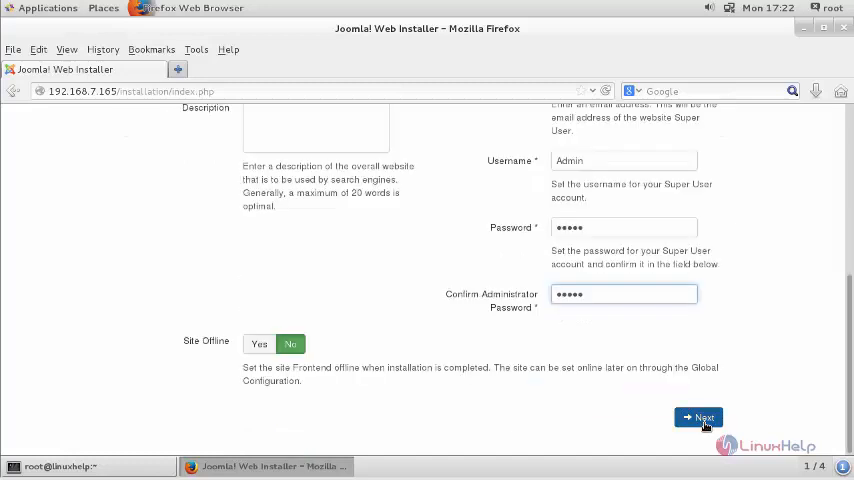
pyautogui.click(698, 417)
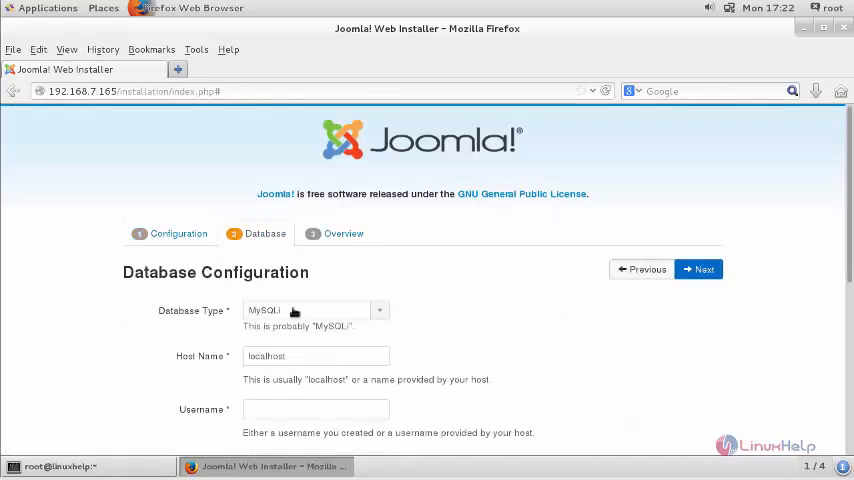
pyautogui.click(316, 409)
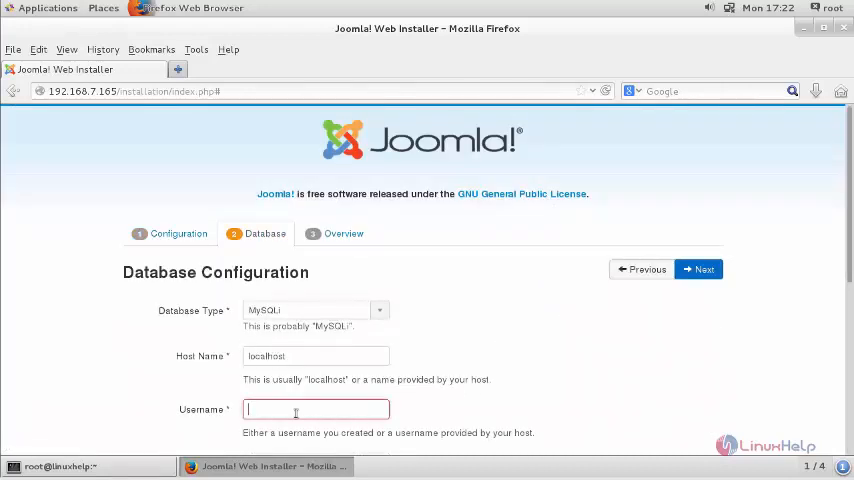
pyautogui.write('root')
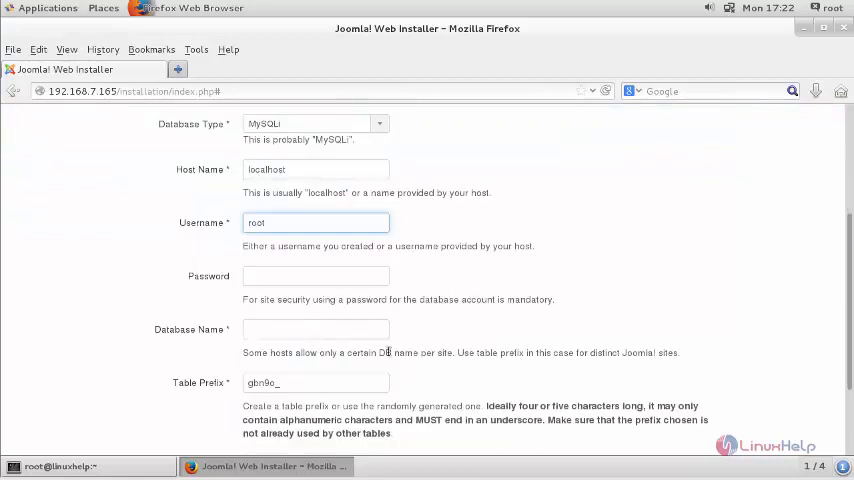
pyautogui.click(315, 272)
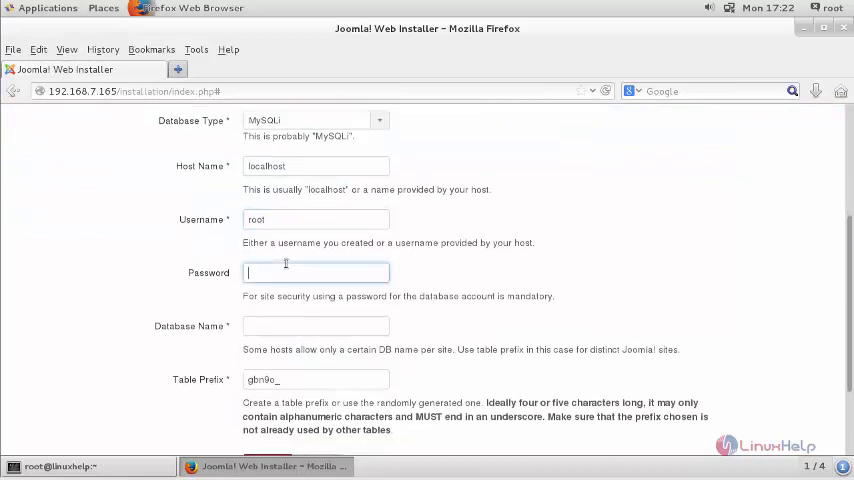
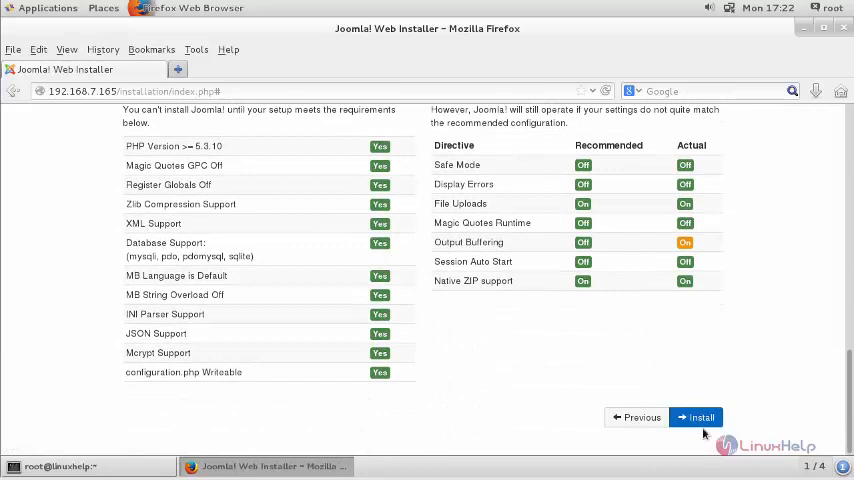
pyautogui.click(697, 417)
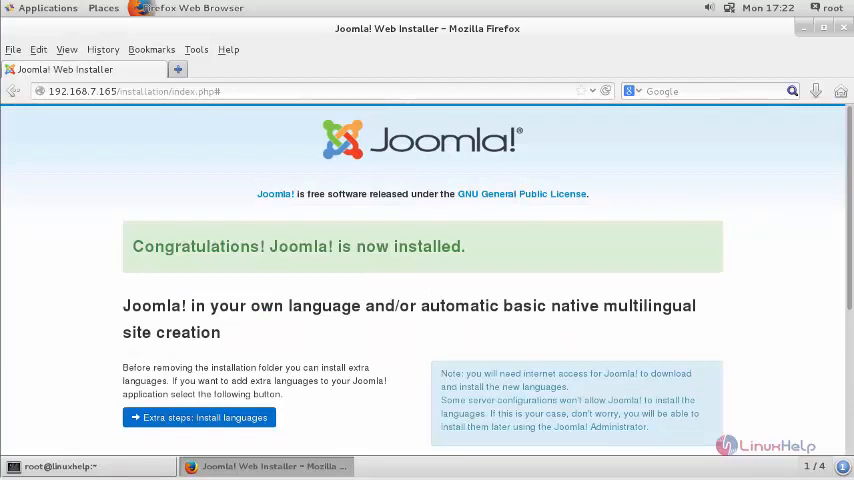
pyautogui.moveTo(778, 412)
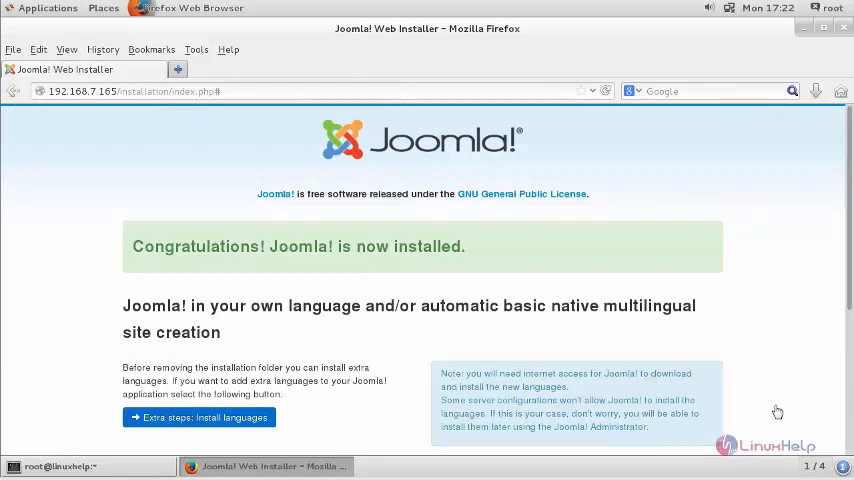
# - Scroll down the Joomla installed confirmation page
pyautogui.scroll(-3)
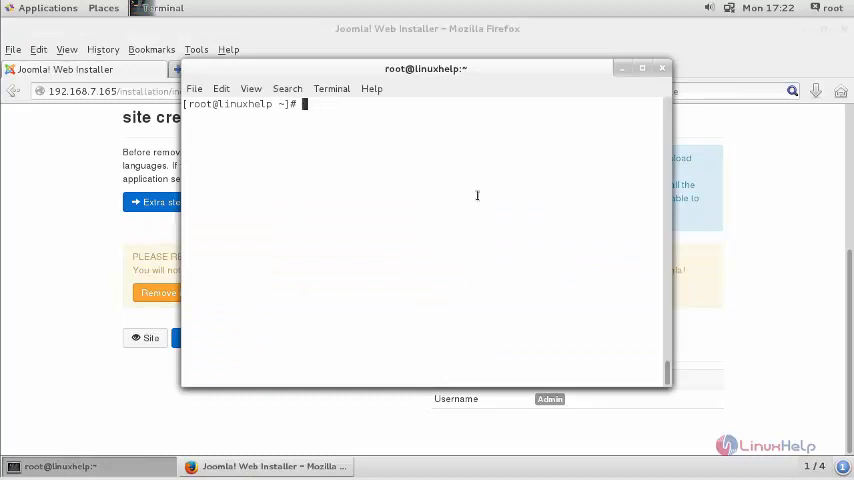
# - Change to /usr/share/nginx/html and list its Joomla files, scrolling through the output
pyautogui.write('cd /')
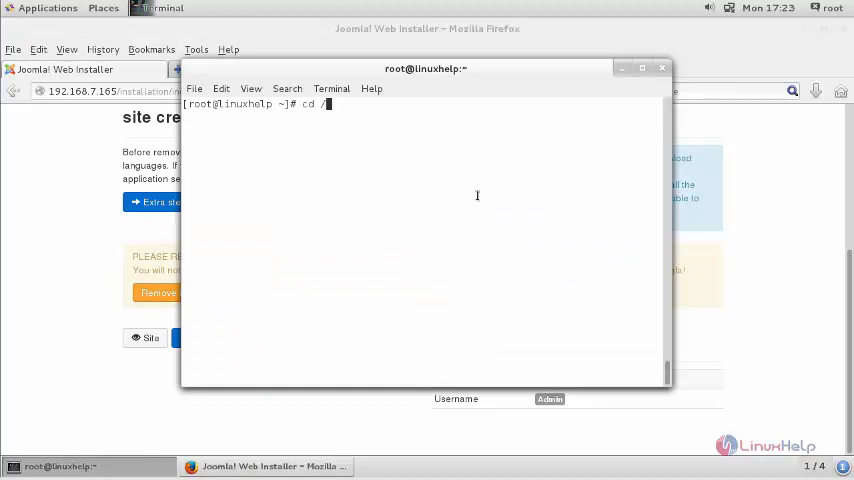
pyautogui.write('usr/')
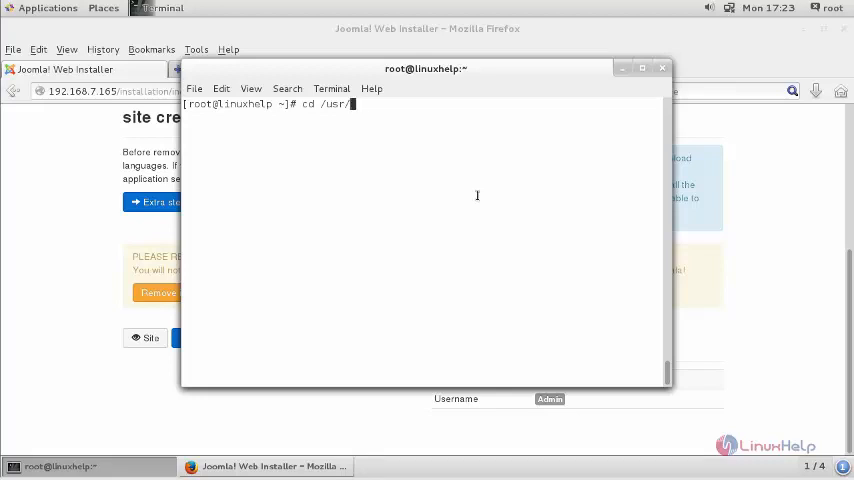
pyautogui.write('share/m')
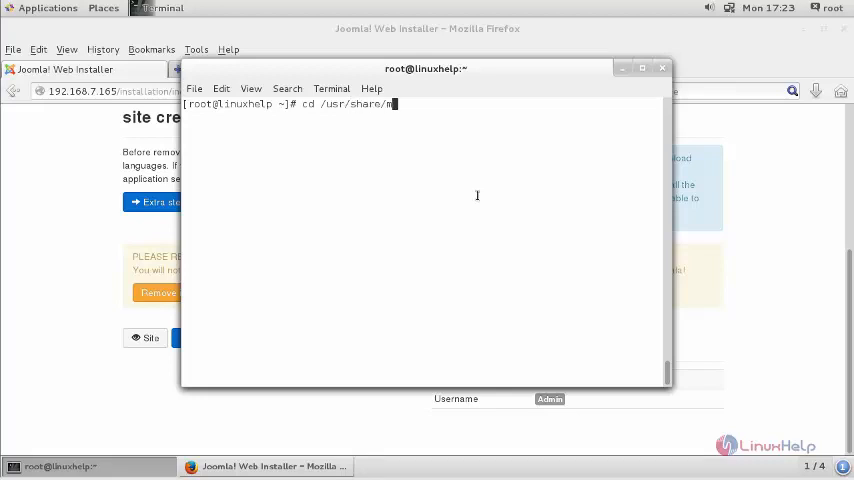
pyautogui.write('nginx/html/')
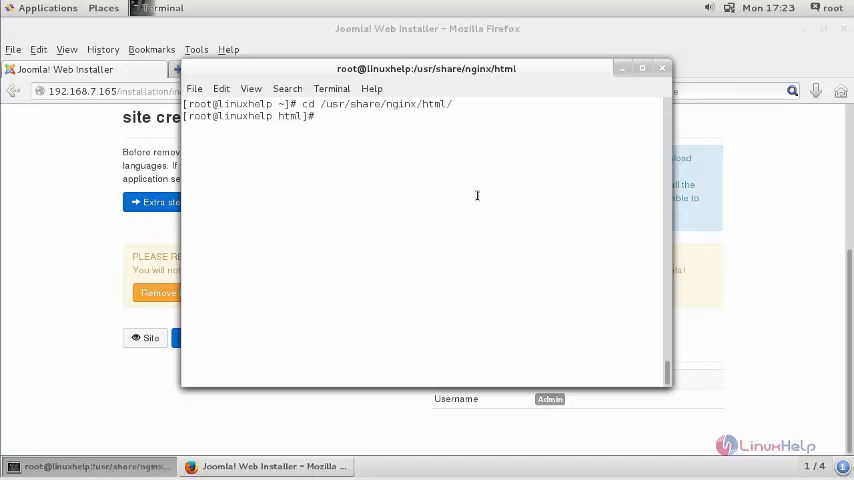
pyautogui.write('ls')
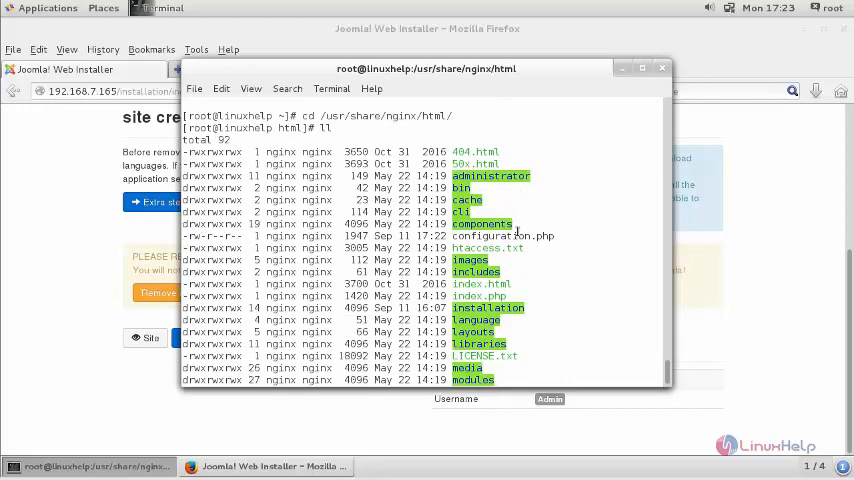
pyautogui.scroll(-3)
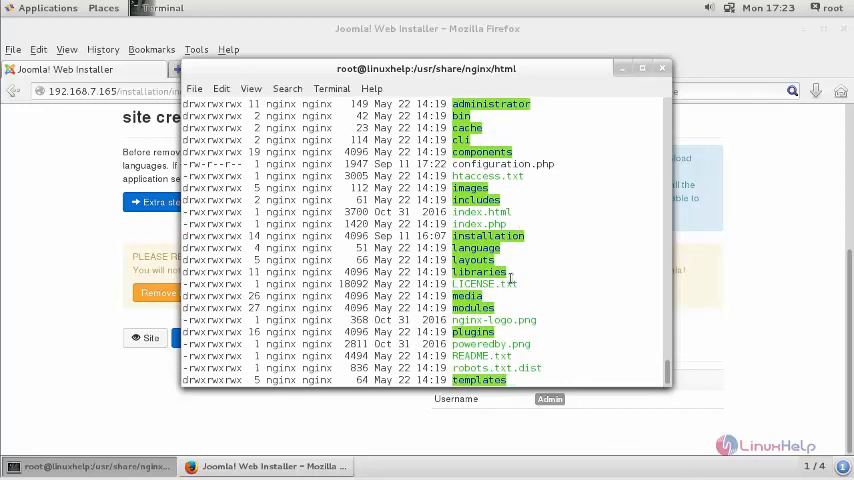
pyautogui.doubleClick(457, 235)
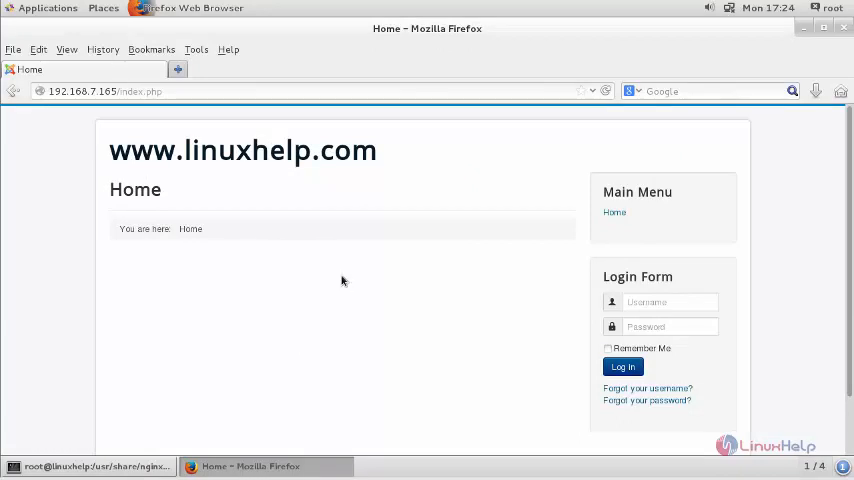
pyautogui.moveTo(474, 330)
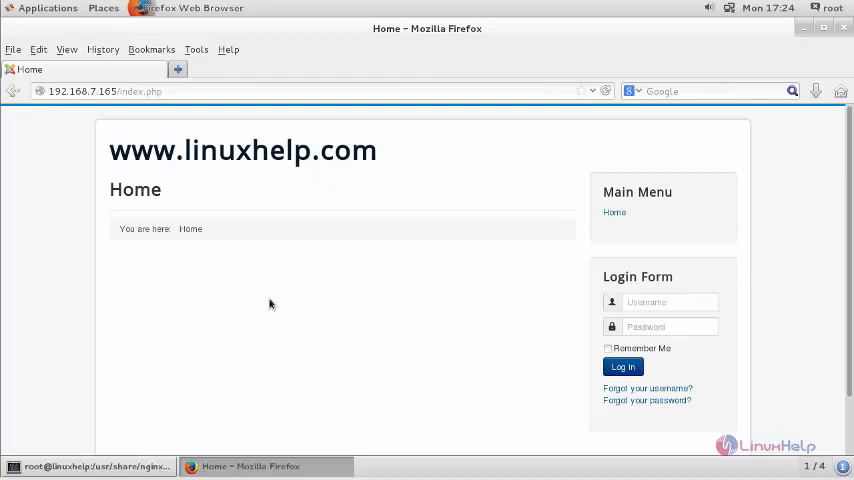
pyautogui.moveTo(285, 308)
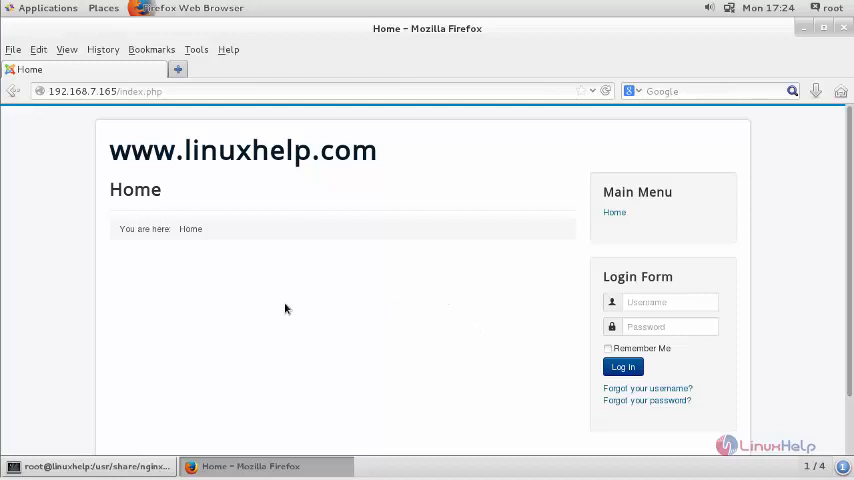
pyautogui.moveTo(605, 425)
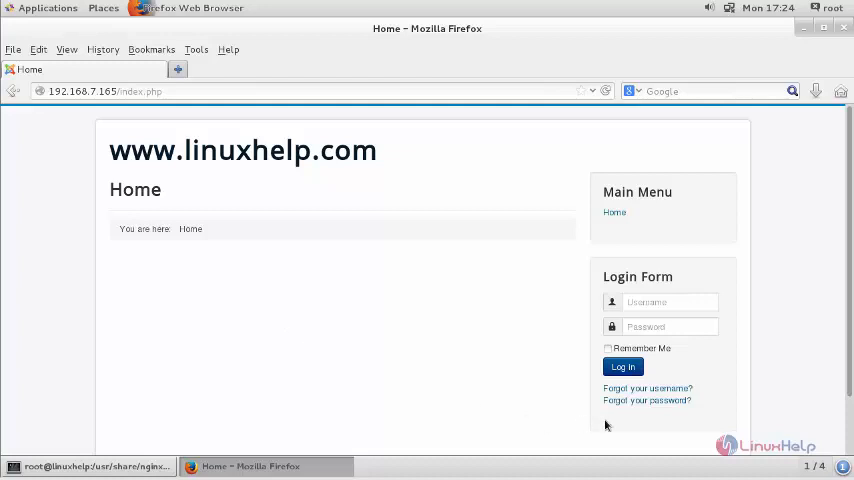